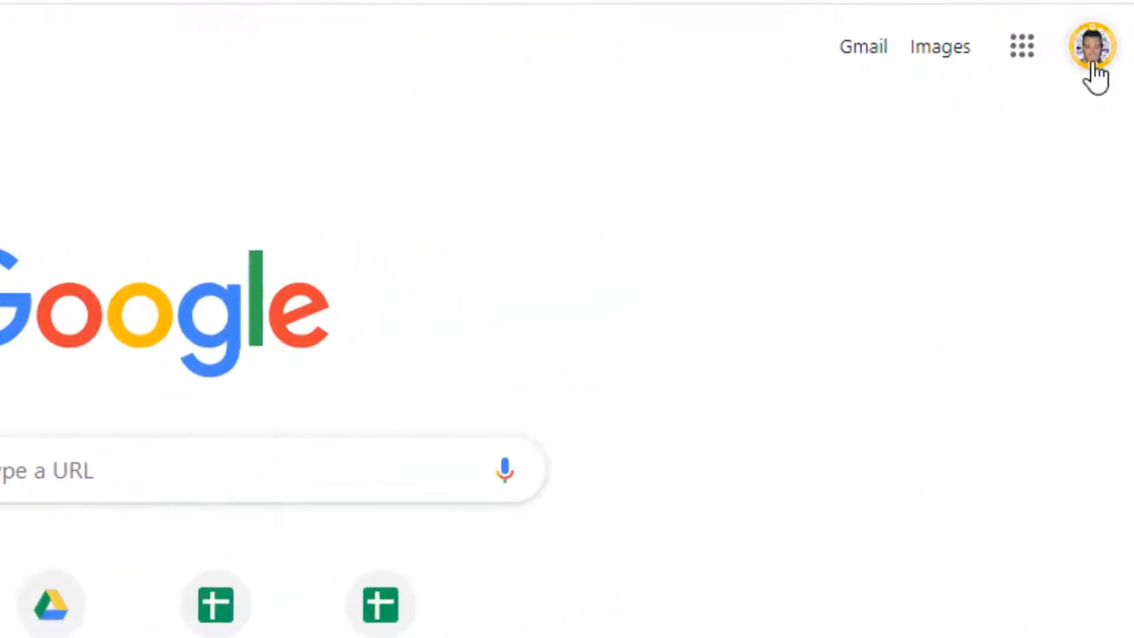
Sign in to Google with a different student account from the account menu
{"action": "left_click", "coordinate": [1094, 46]}
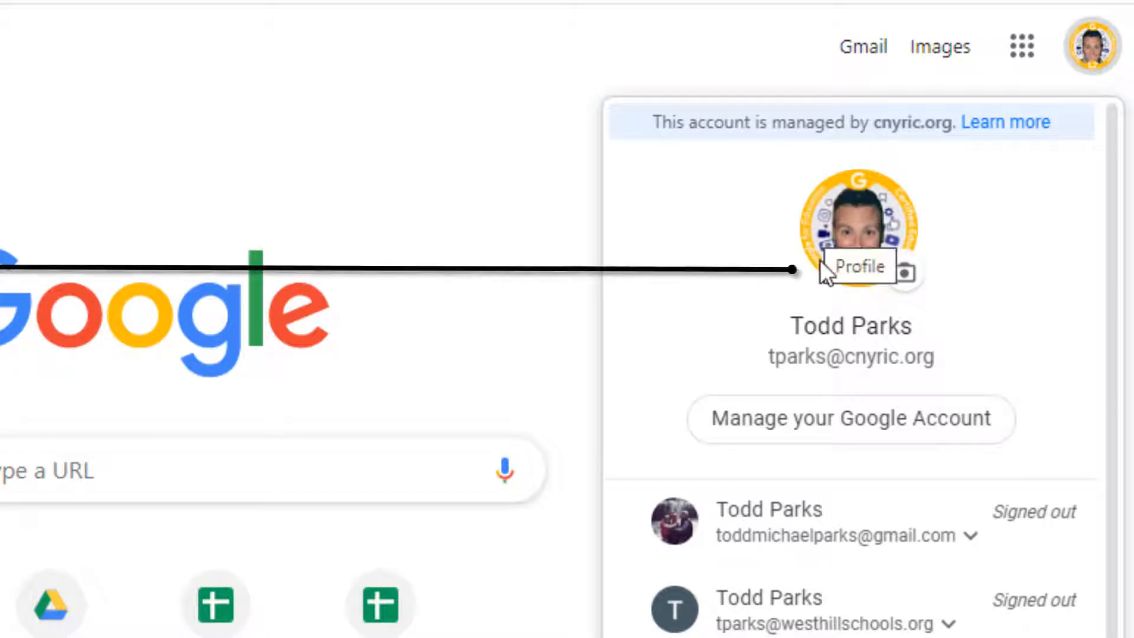
{"action": "mouse_move", "coordinate": [964, 283]}
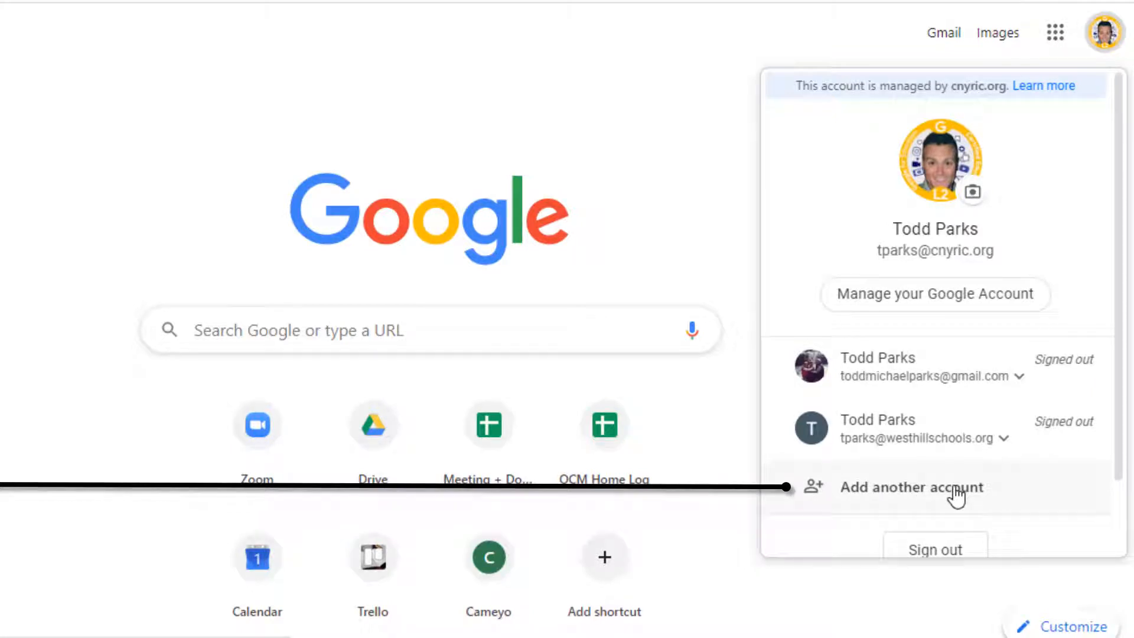
{"action": "left_click", "coordinate": [911, 487]}
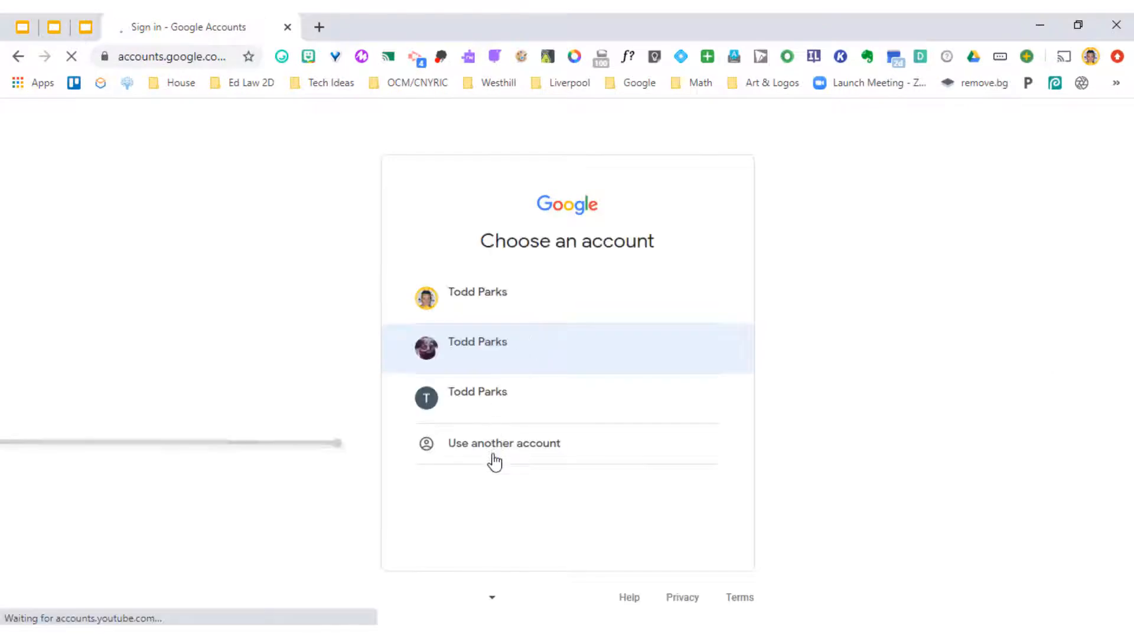
{"action": "left_click", "coordinate": [478, 341]}
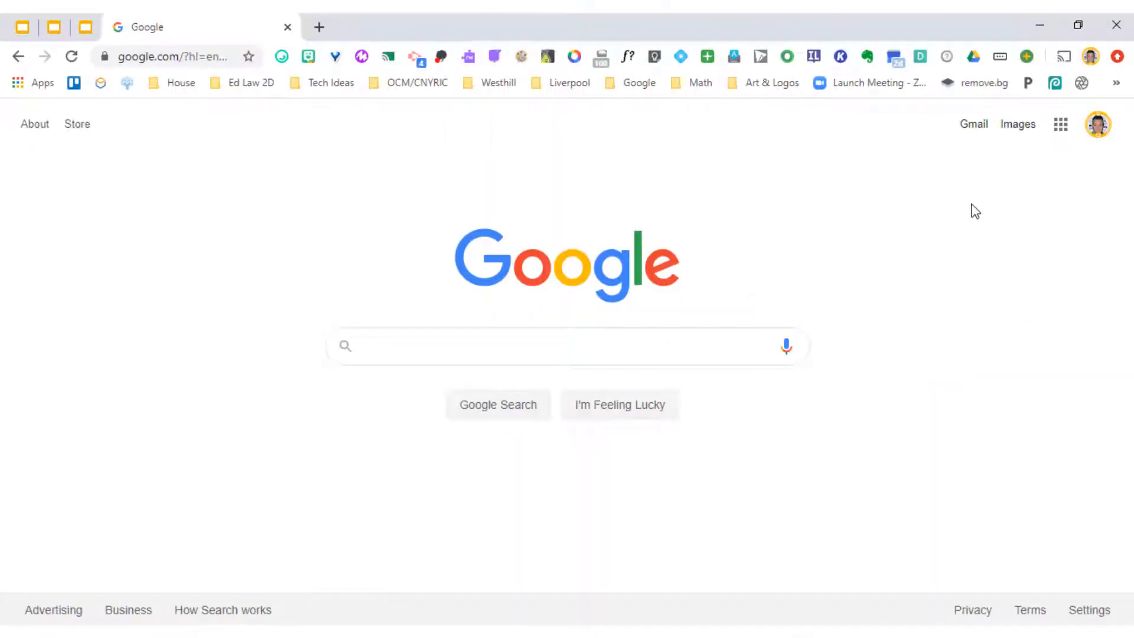
{"action": "left_click", "coordinate": [565, 346]}
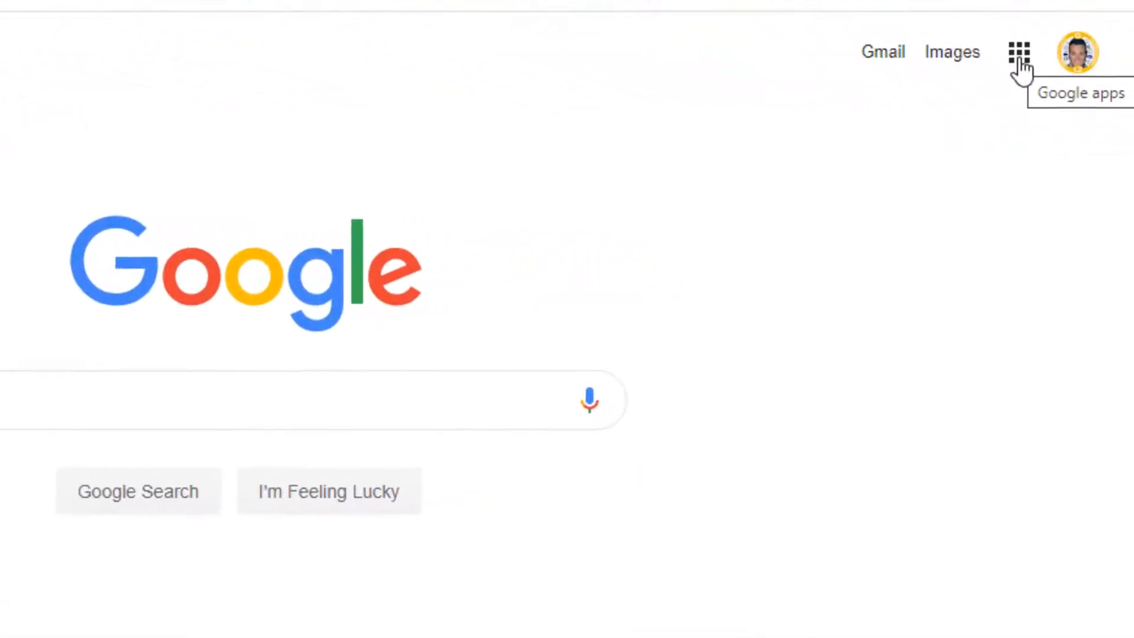
Launch Google Classroom from the Google apps launcher
{"action": "left_click", "coordinate": [1017, 51]}
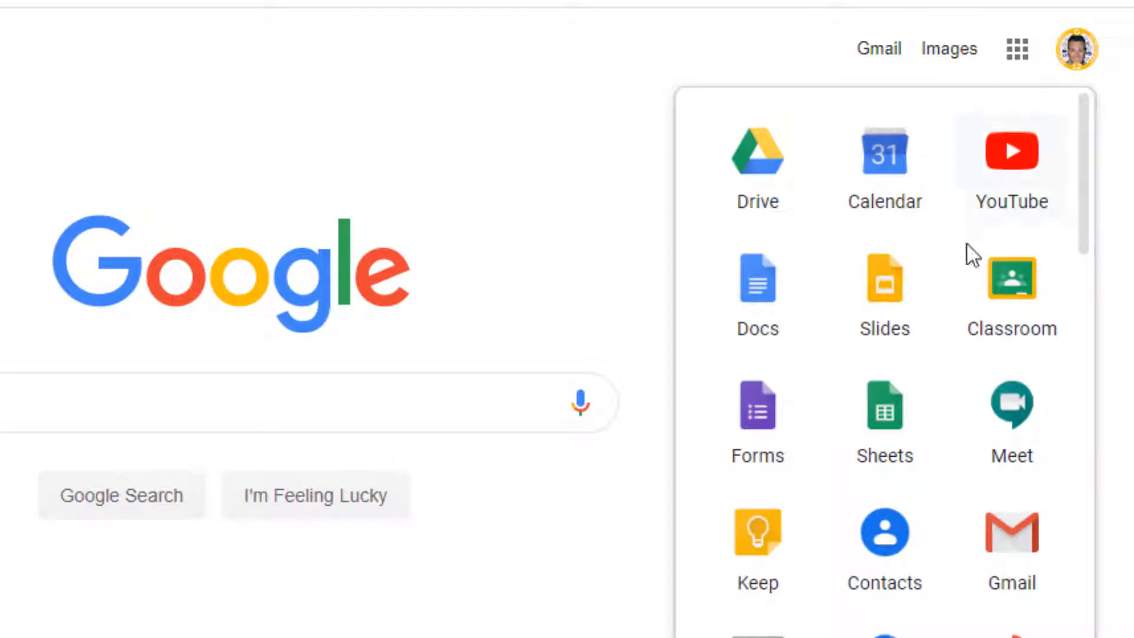
{"action": "mouse_move", "coordinate": [1012, 311]}
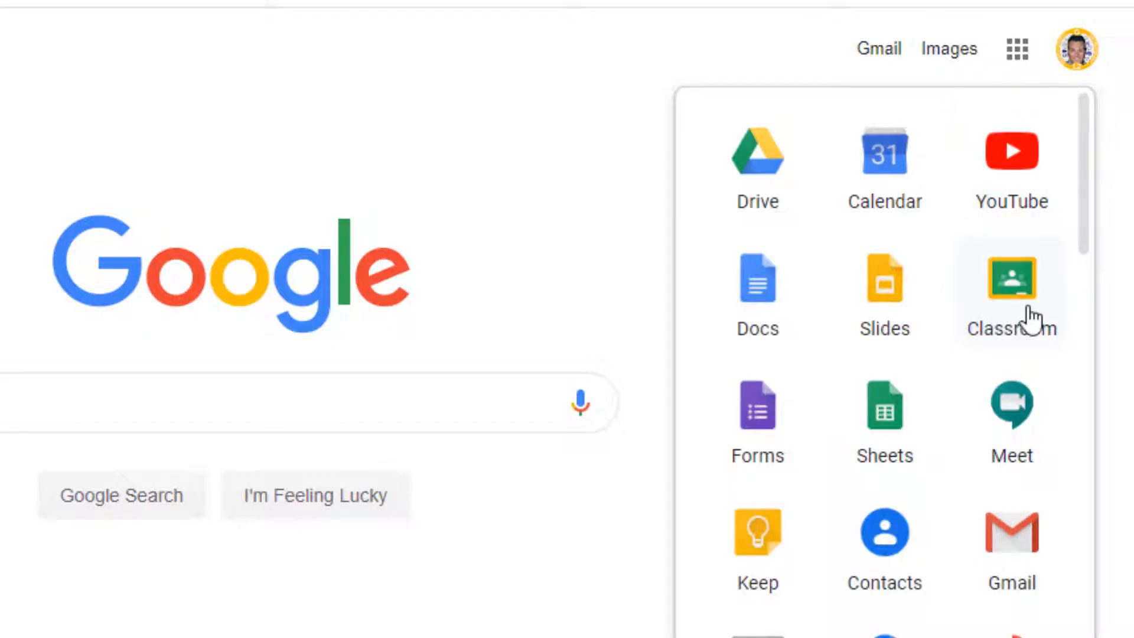
{"action": "mouse_move", "coordinate": [1088, 228]}
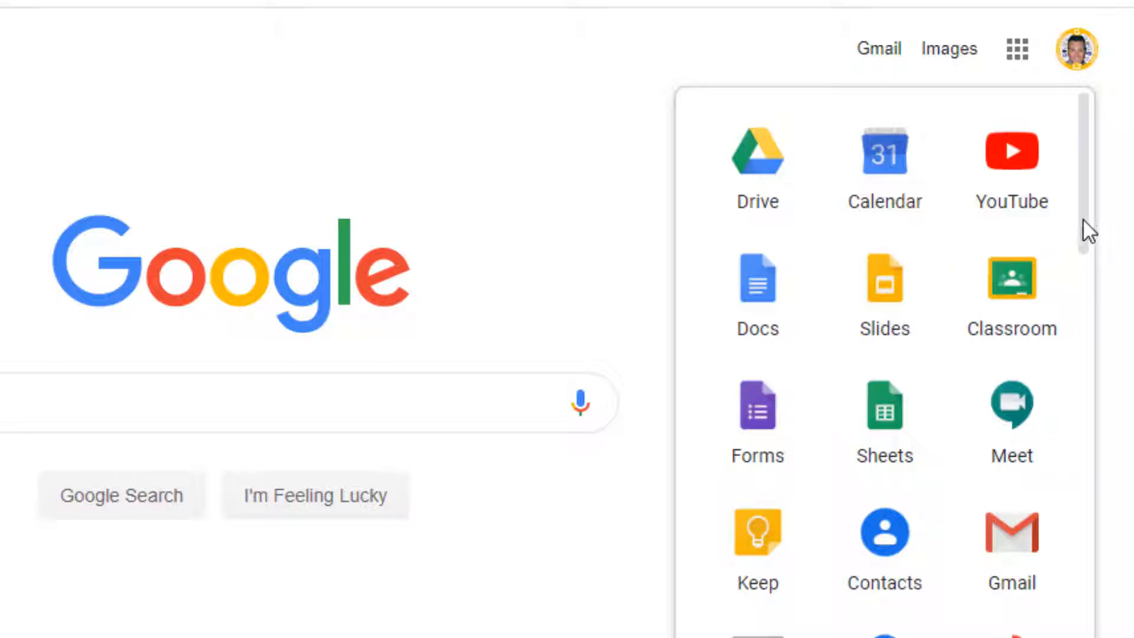
{"action": "scroll", "scroll_direction": "down", "scroll_amount": 3}
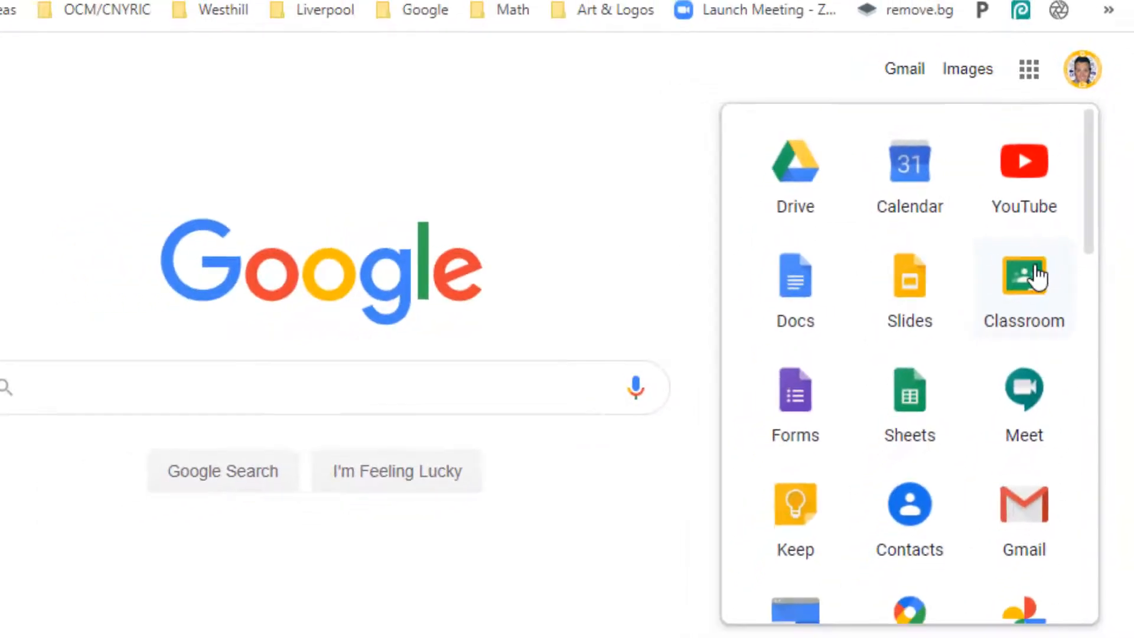
{"action": "left_click", "coordinate": [1023, 283]}
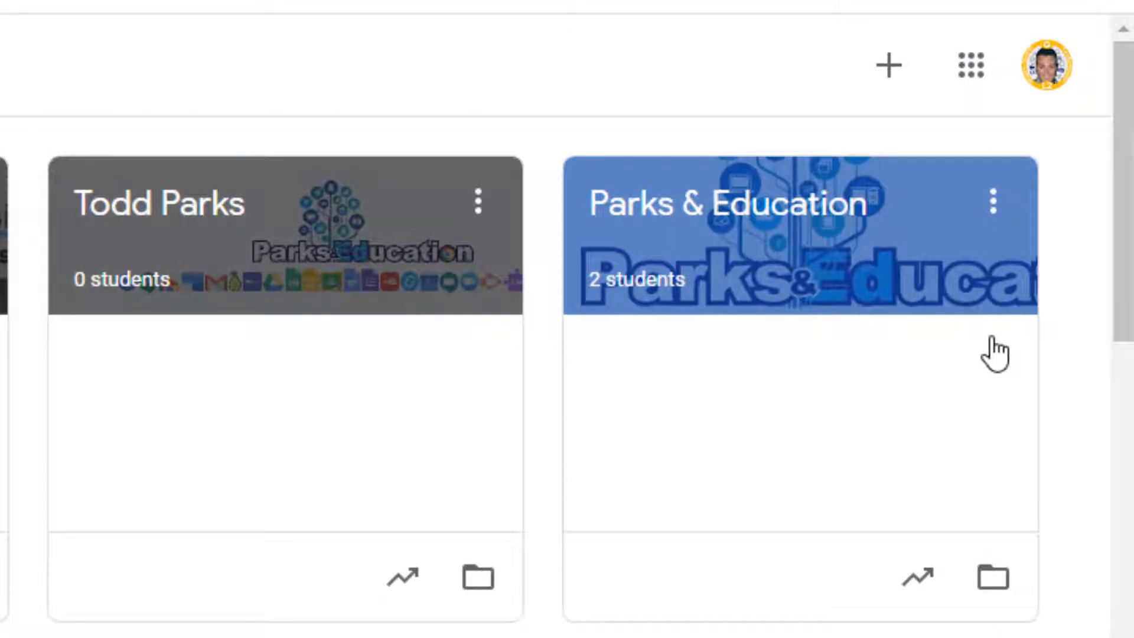
{"action": "mouse_move", "coordinate": [889, 64]}
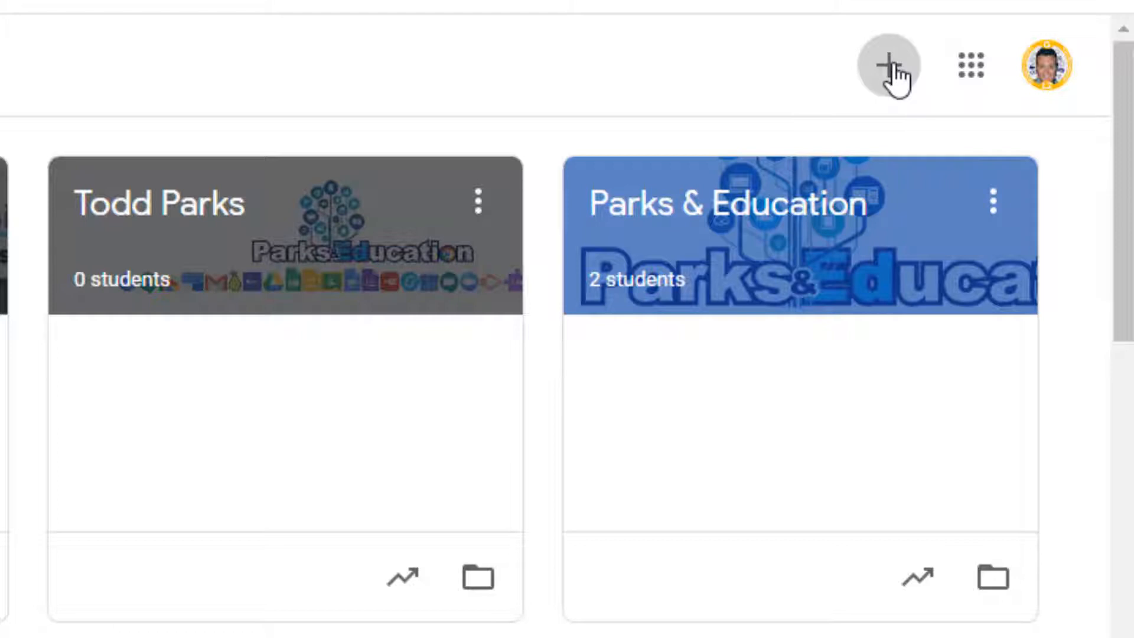
Start joining a class to show the Join class dialog with its class code field
{"action": "left_click", "coordinate": [888, 64]}
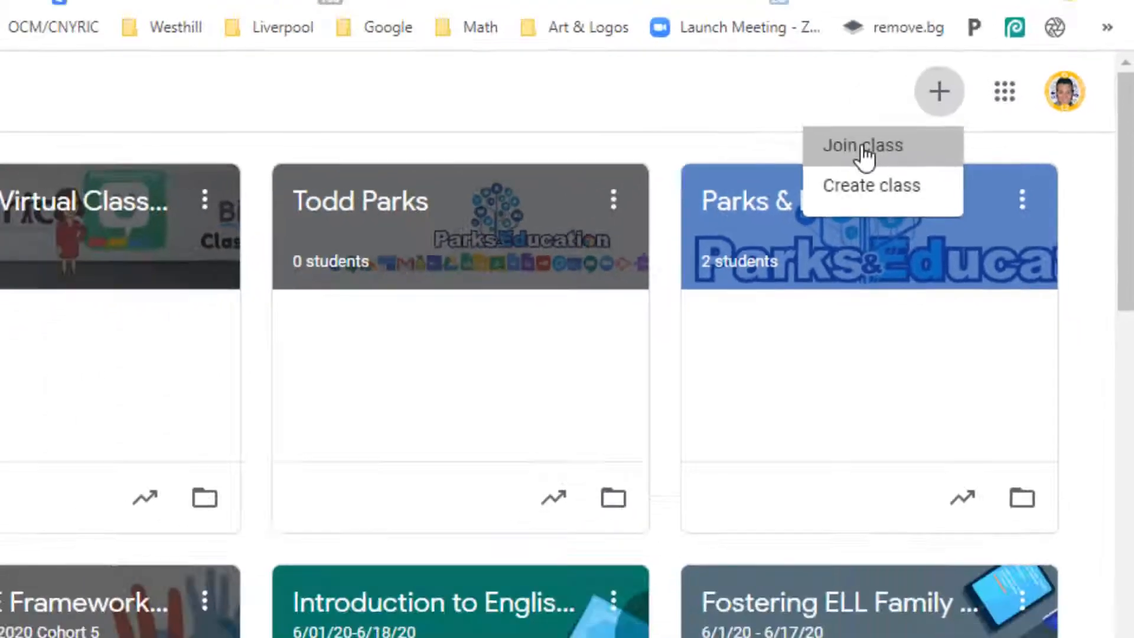
{"action": "left_click", "coordinate": [861, 144]}
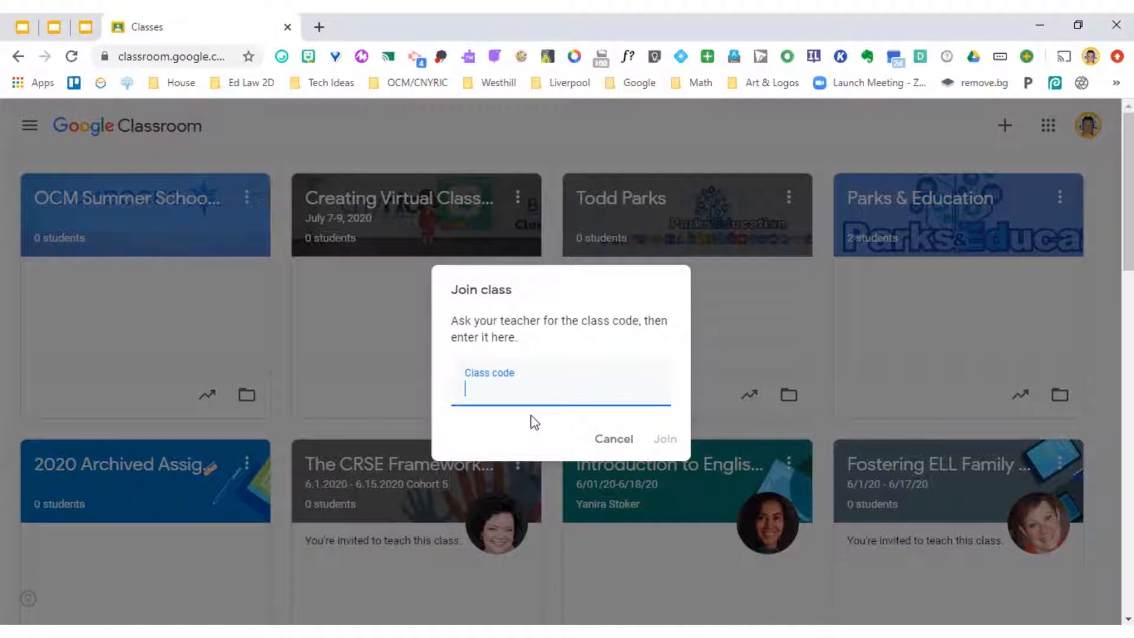
{"action": "mouse_move", "coordinate": [720, 465]}
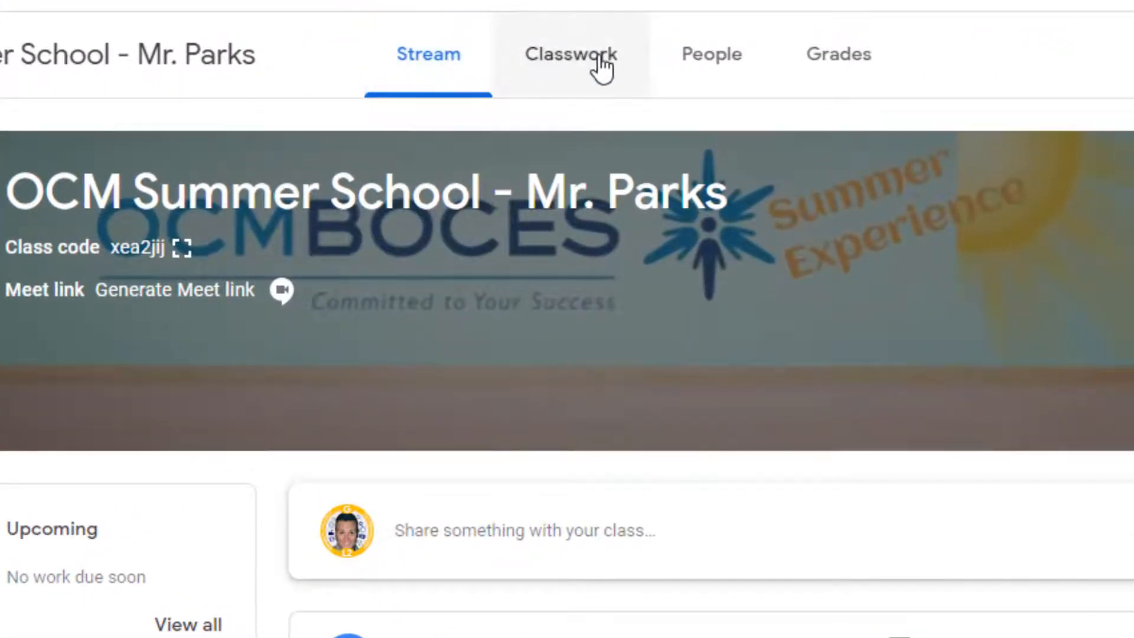
{"action": "mouse_move", "coordinate": [712, 54]}
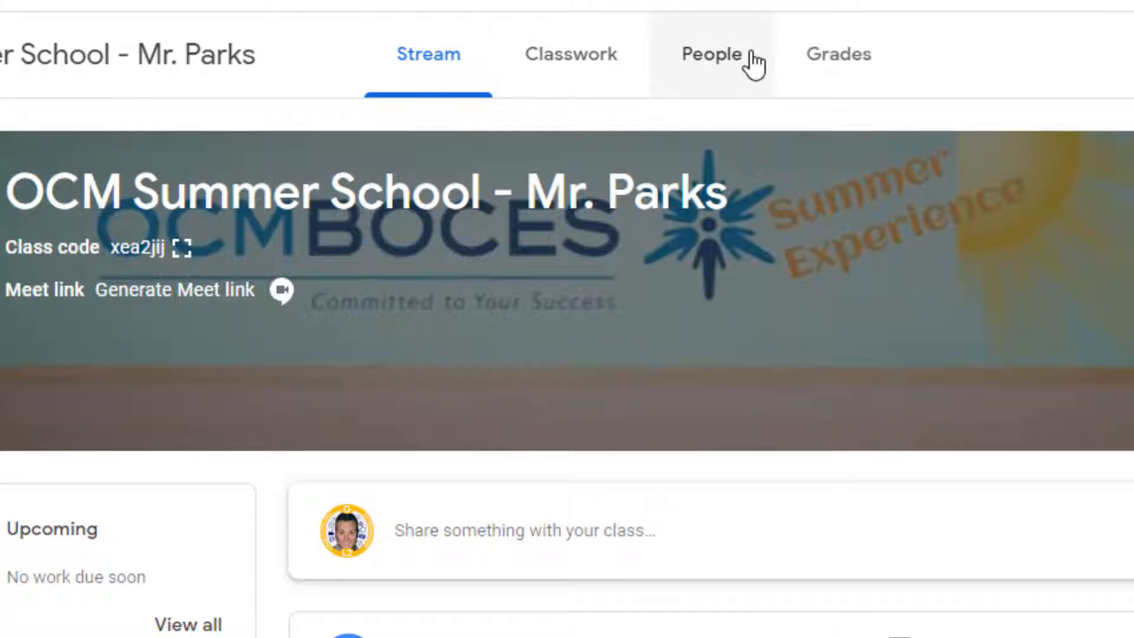
{"action": "mouse_move", "coordinate": [571, 53]}
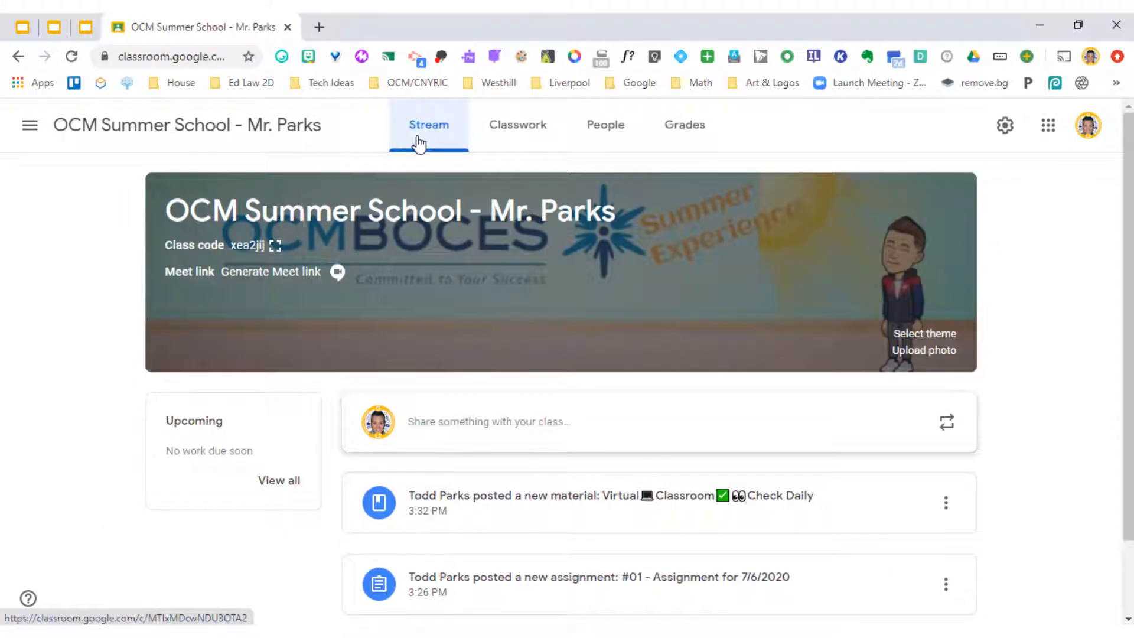
{"action": "mouse_move", "coordinate": [975, 223]}
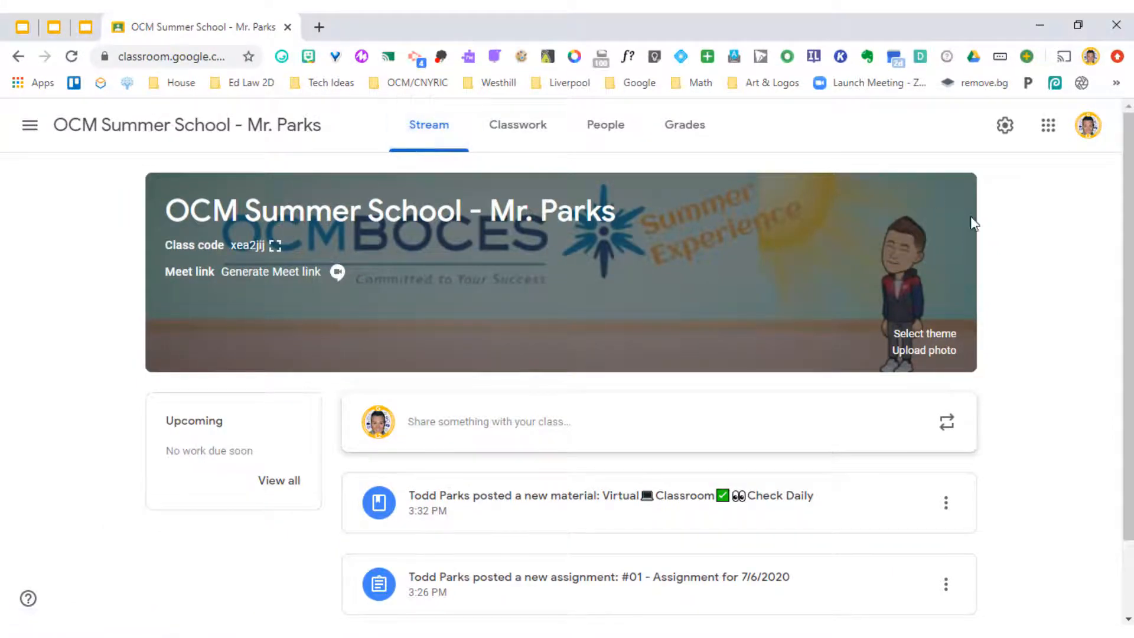
Show the OCM Summer School class's Classwork list instead of the stream
{"action": "scroll", "scroll_direction": "down", "scroll_amount": 3}
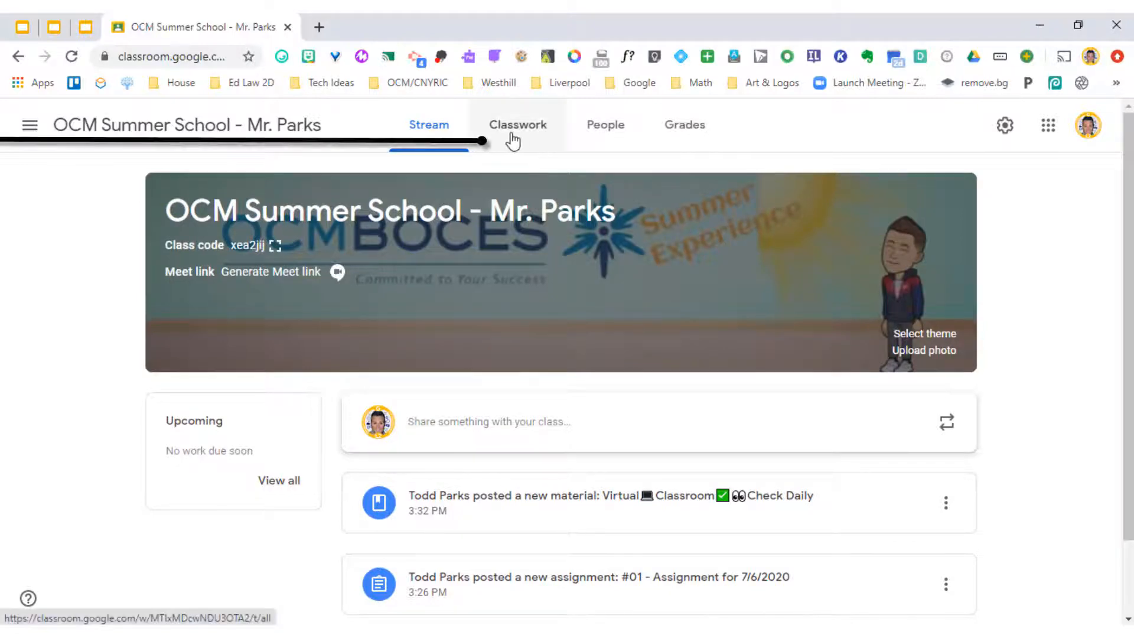
{"action": "left_click", "coordinate": [517, 124]}
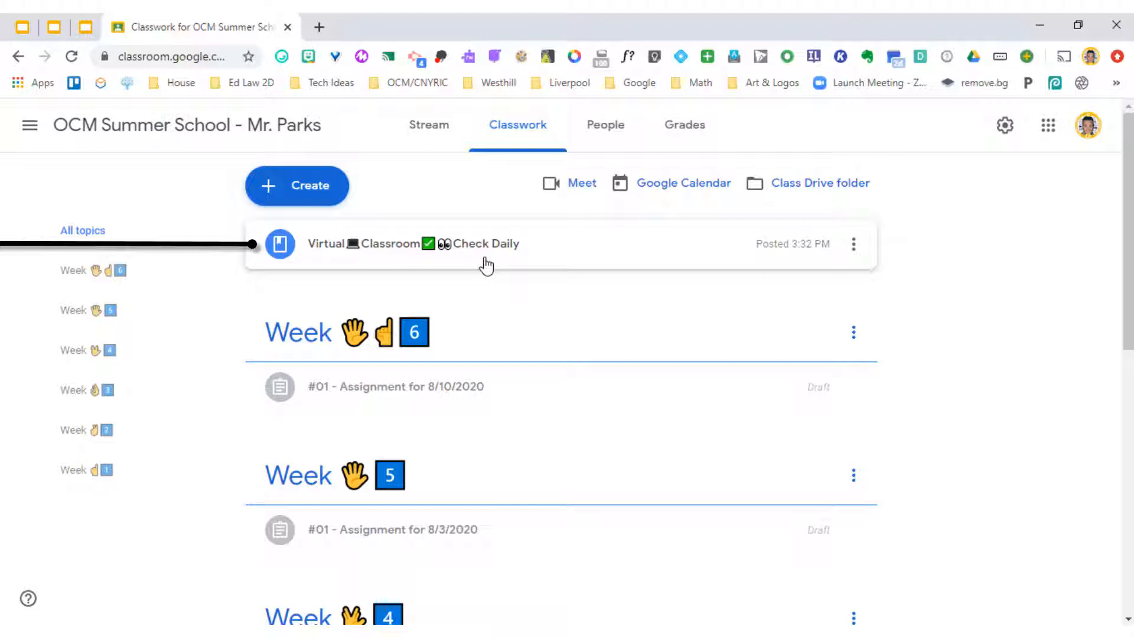
{"action": "mouse_move", "coordinate": [340, 259]}
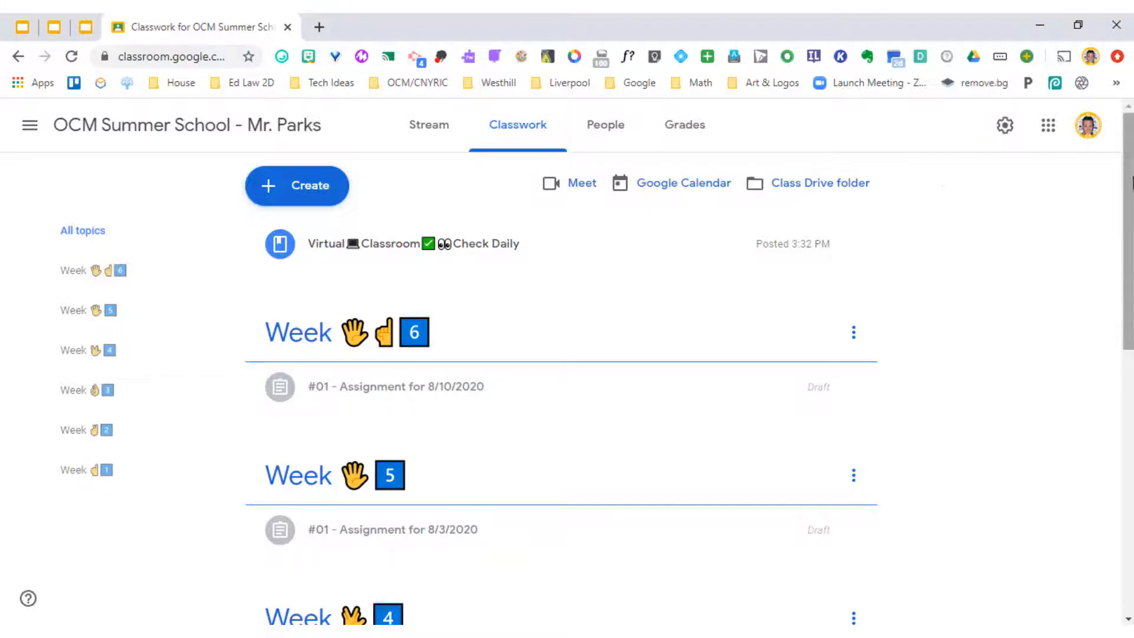
Scroll the Classwork page down to the Week 1 topic with the art assignment
{"action": "scroll", "scroll_direction": "down", "scroll_amount": 3}
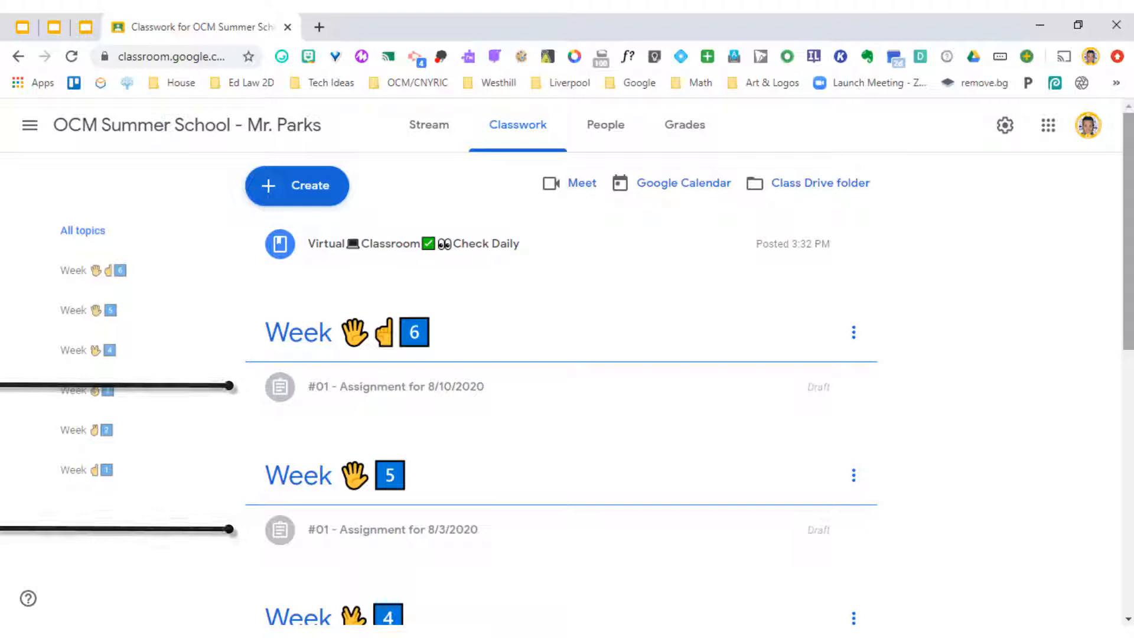
{"action": "scroll", "scroll_direction": "down", "scroll_amount": 3}
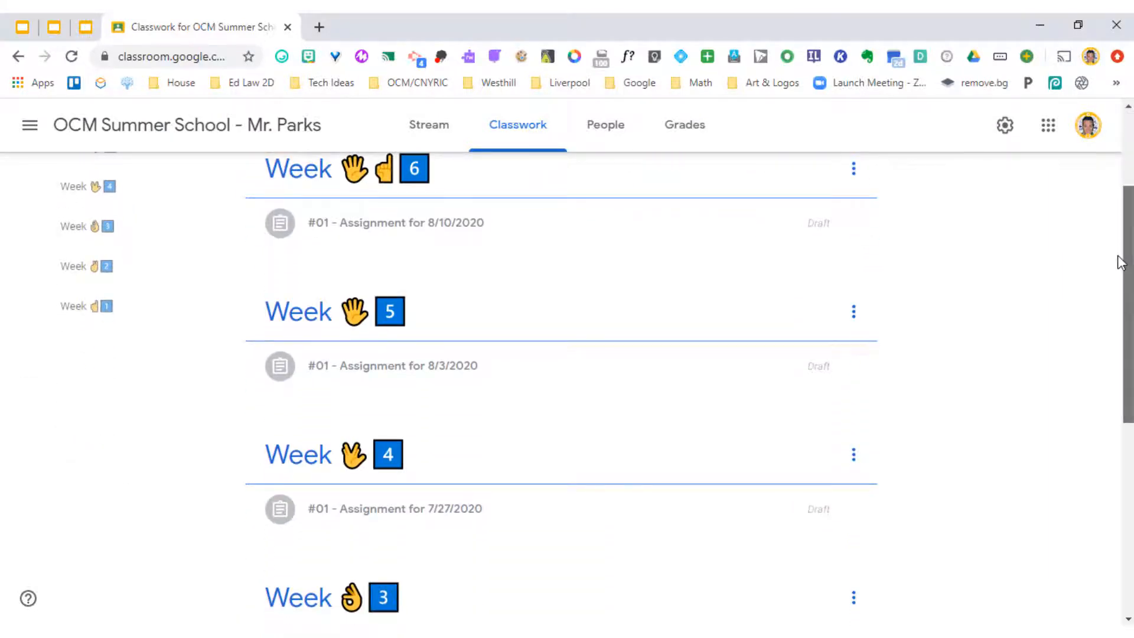
{"action": "scroll", "scroll_direction": "down", "scroll_amount": 3}
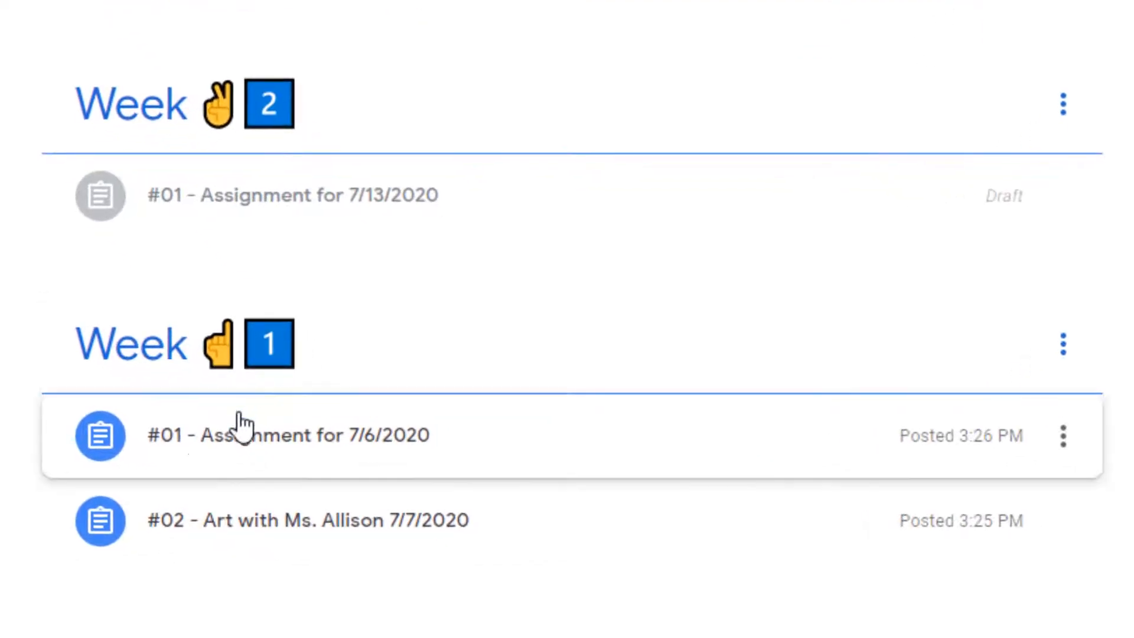
{"action": "mouse_move", "coordinate": [318, 549]}
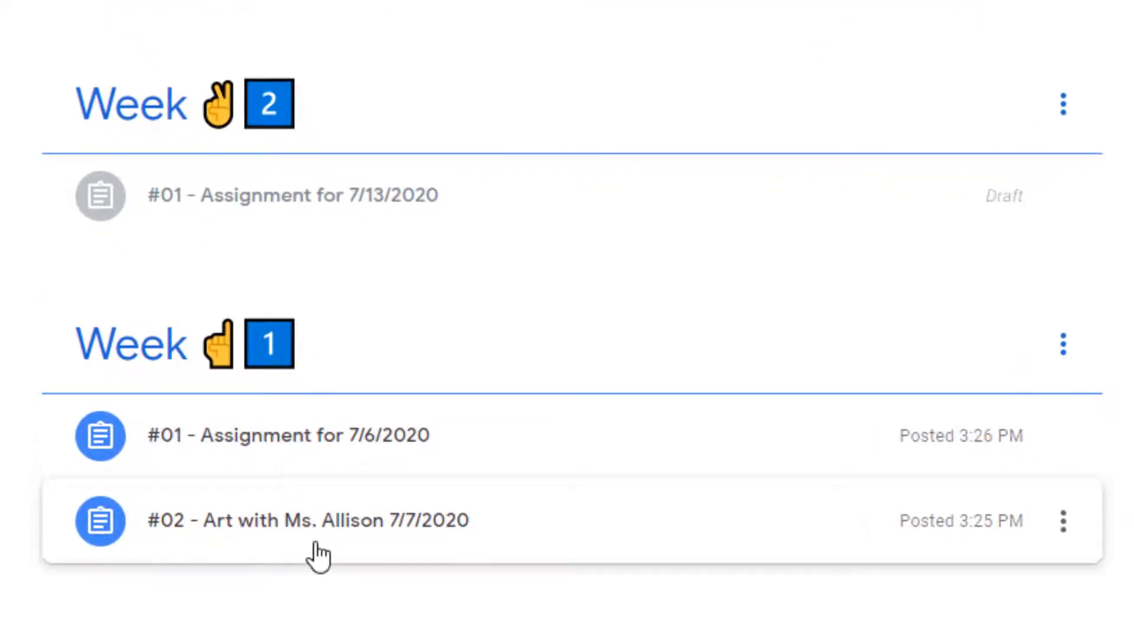
{"action": "scroll", "scroll_direction": "down", "scroll_amount": 3}
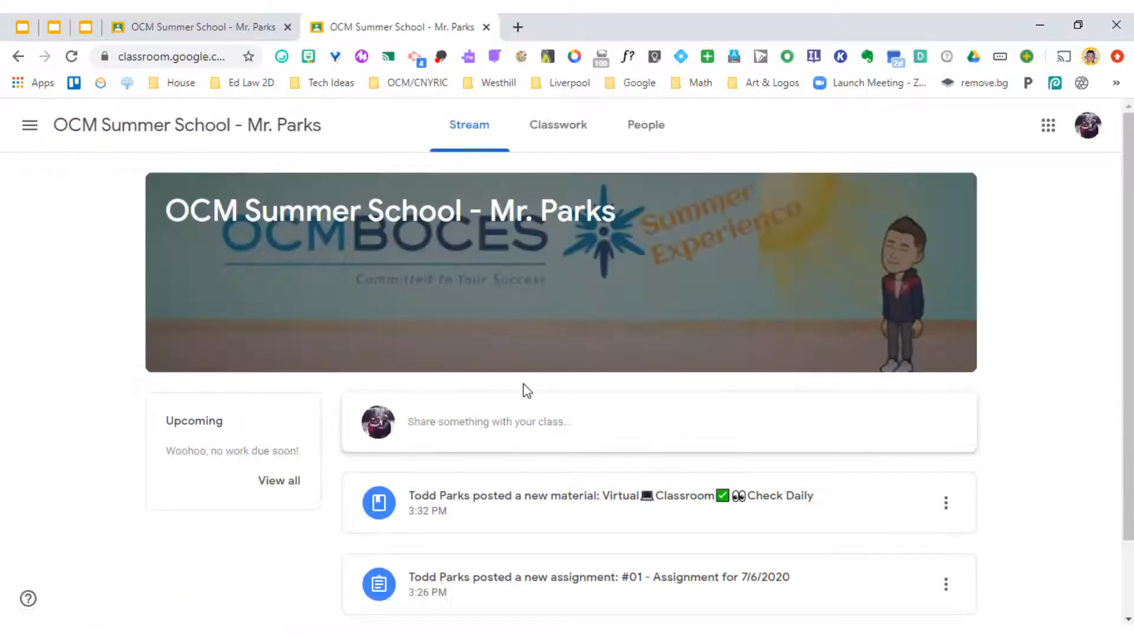
{"action": "mouse_move", "coordinate": [614, 279]}
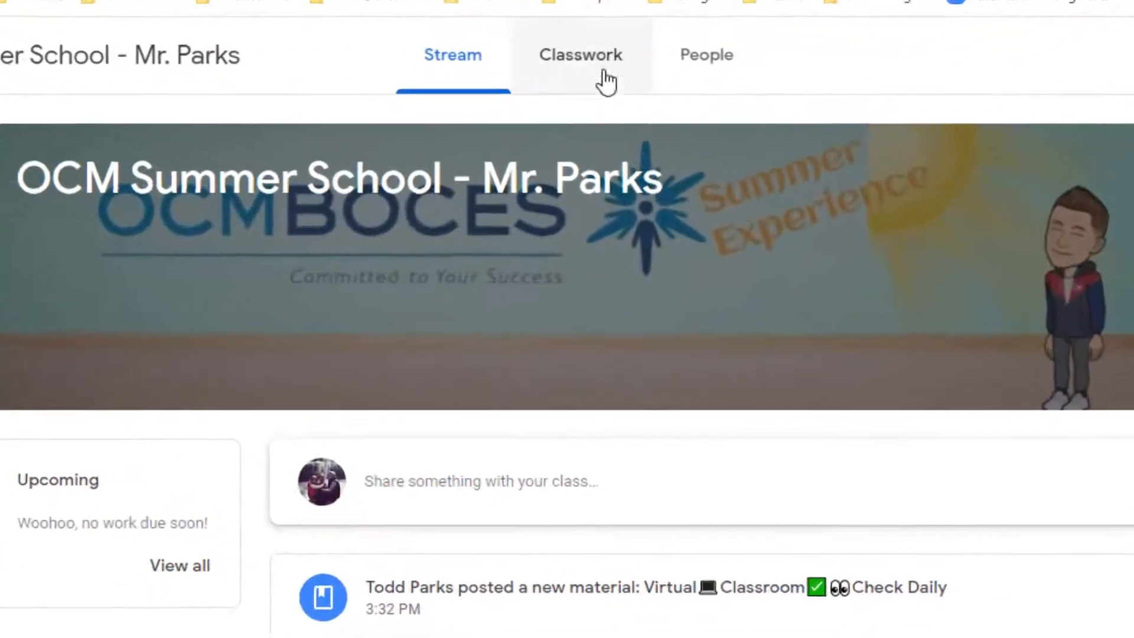
From Classwork, expand Virtual Classroom Check Daily and open its Virtual Classroom slides link
{"action": "left_click", "coordinate": [580, 55]}
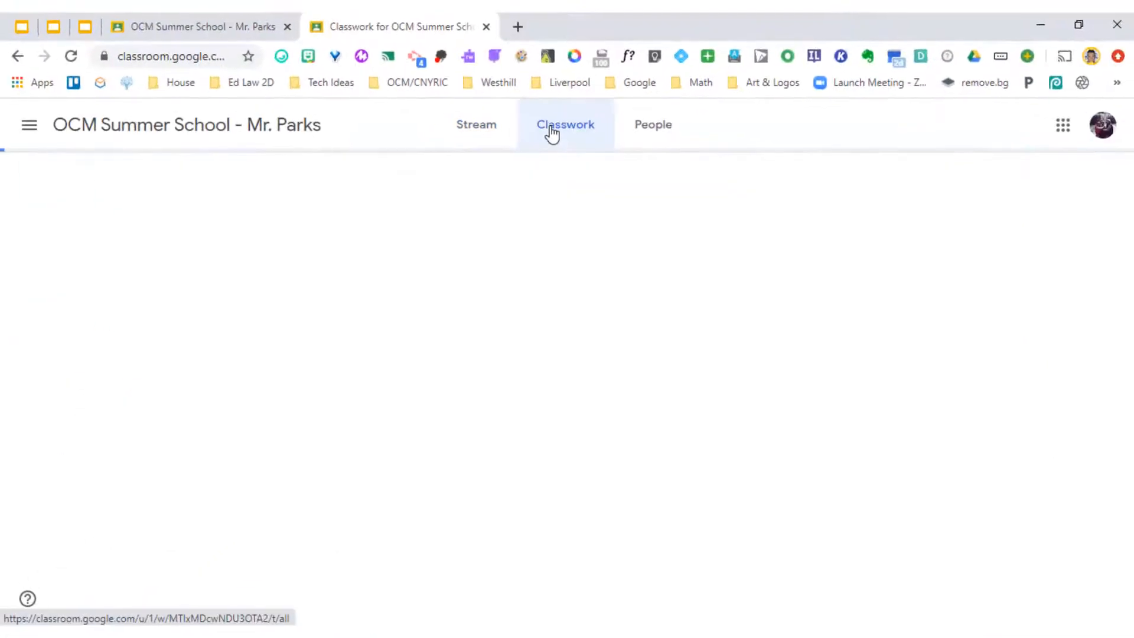
{"action": "left_click", "coordinate": [565, 124]}
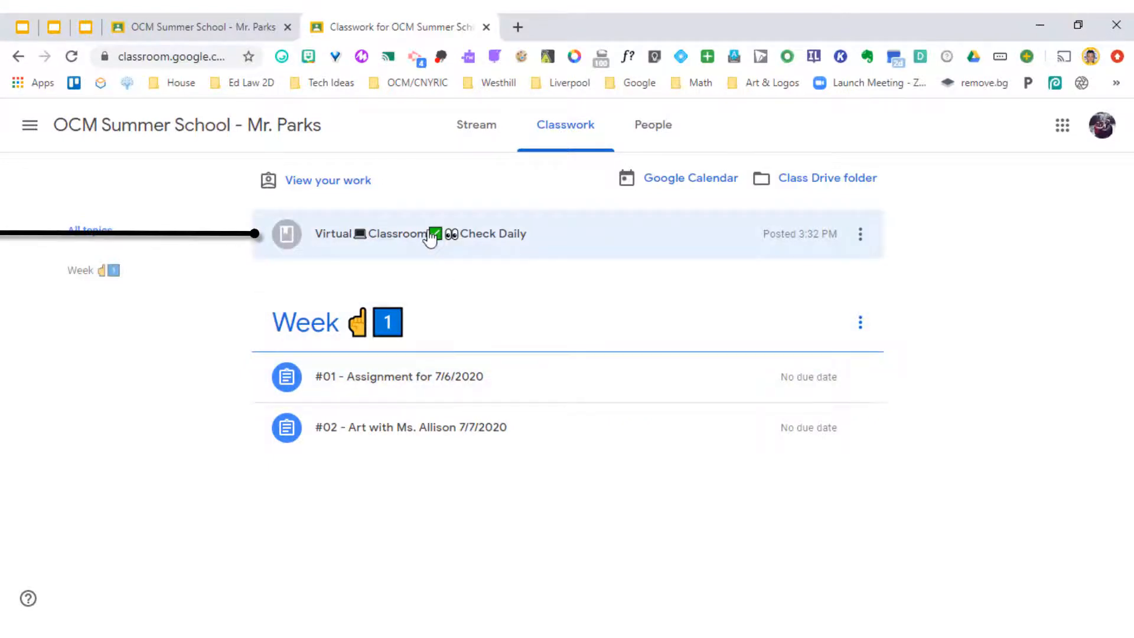
{"action": "mouse_move", "coordinate": [464, 239]}
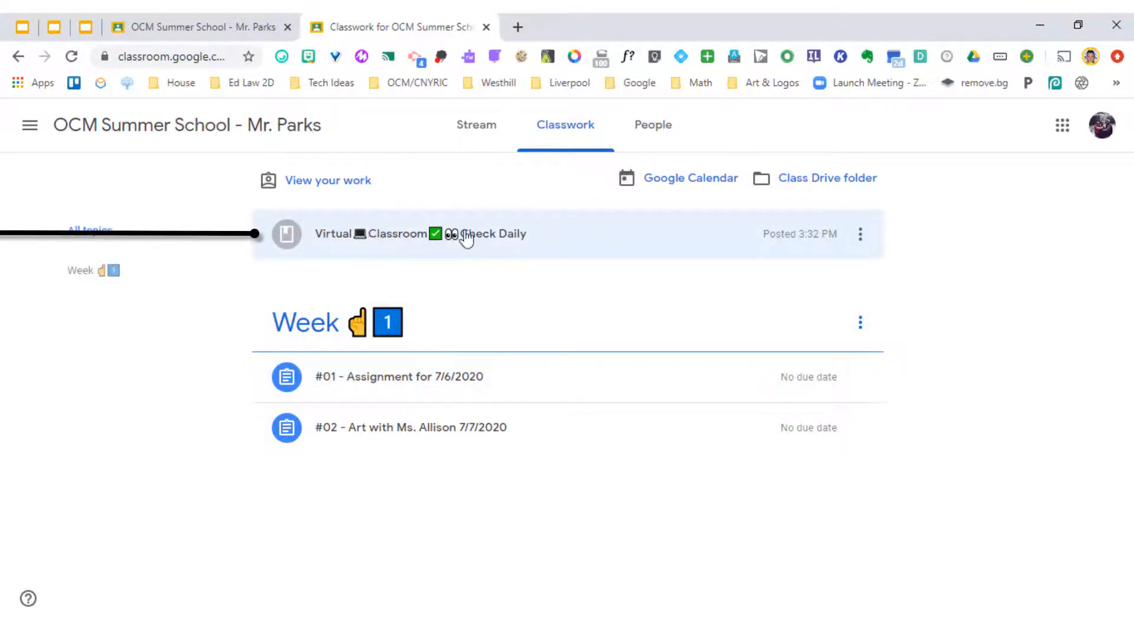
{"action": "left_click", "coordinate": [463, 234]}
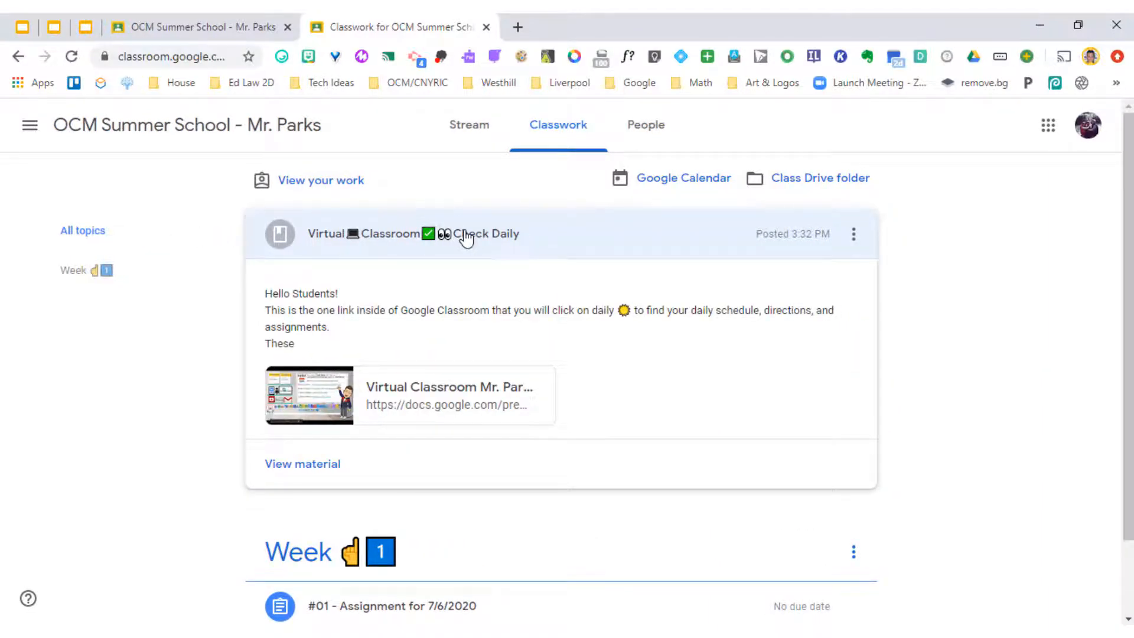
{"action": "mouse_move", "coordinate": [449, 386]}
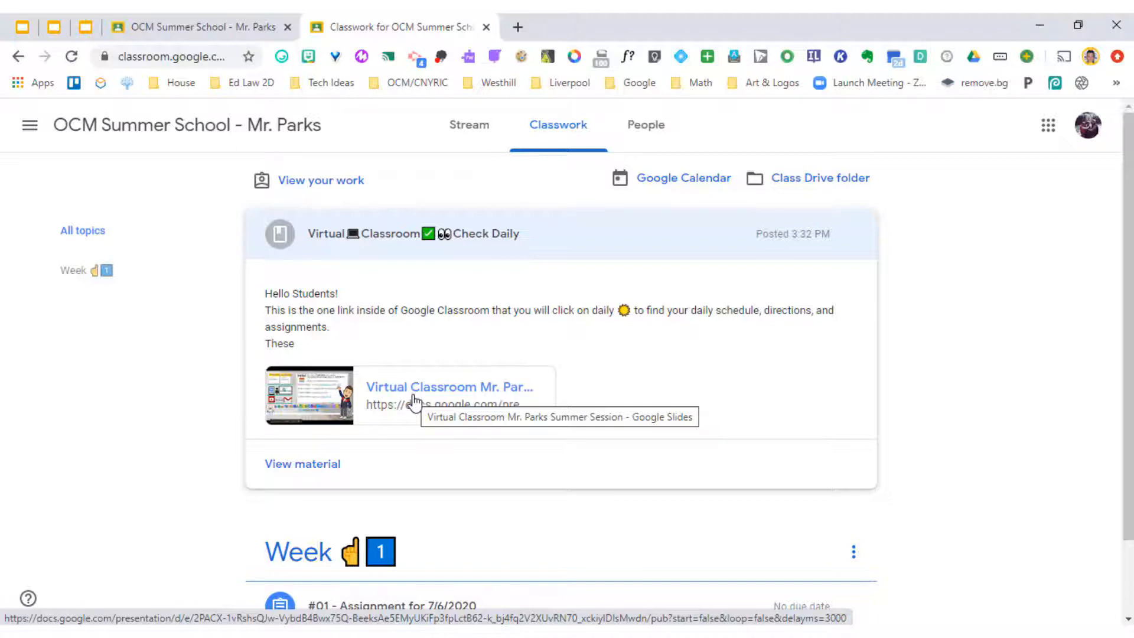
{"action": "left_click", "coordinate": [449, 386]}
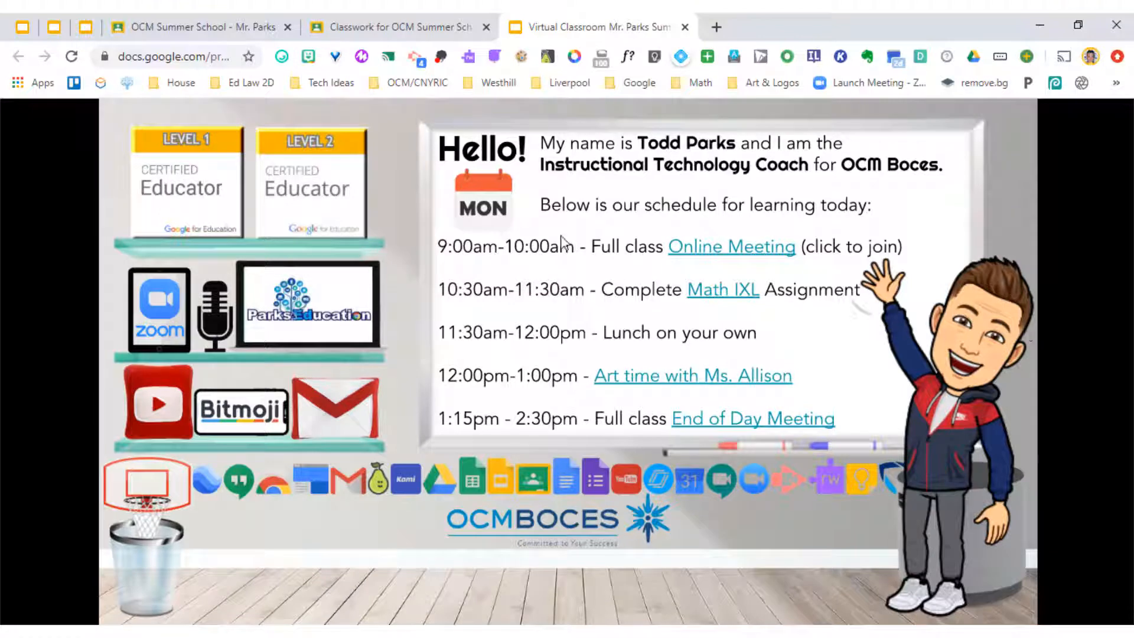
{"action": "mouse_move", "coordinate": [477, 427]}
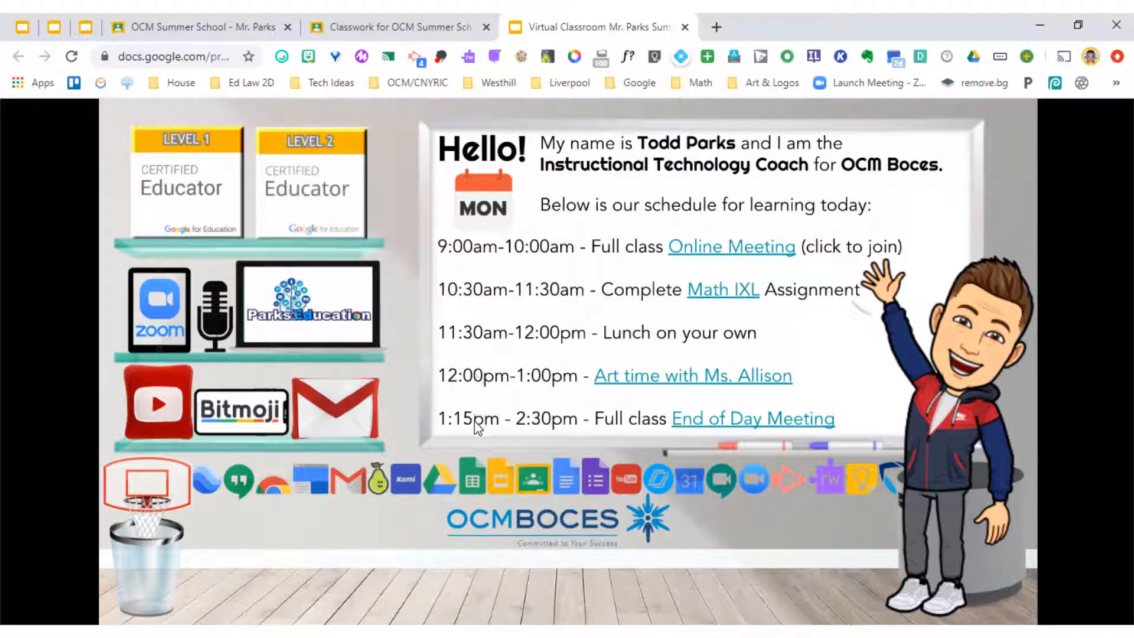
{"action": "mouse_move", "coordinate": [726, 281]}
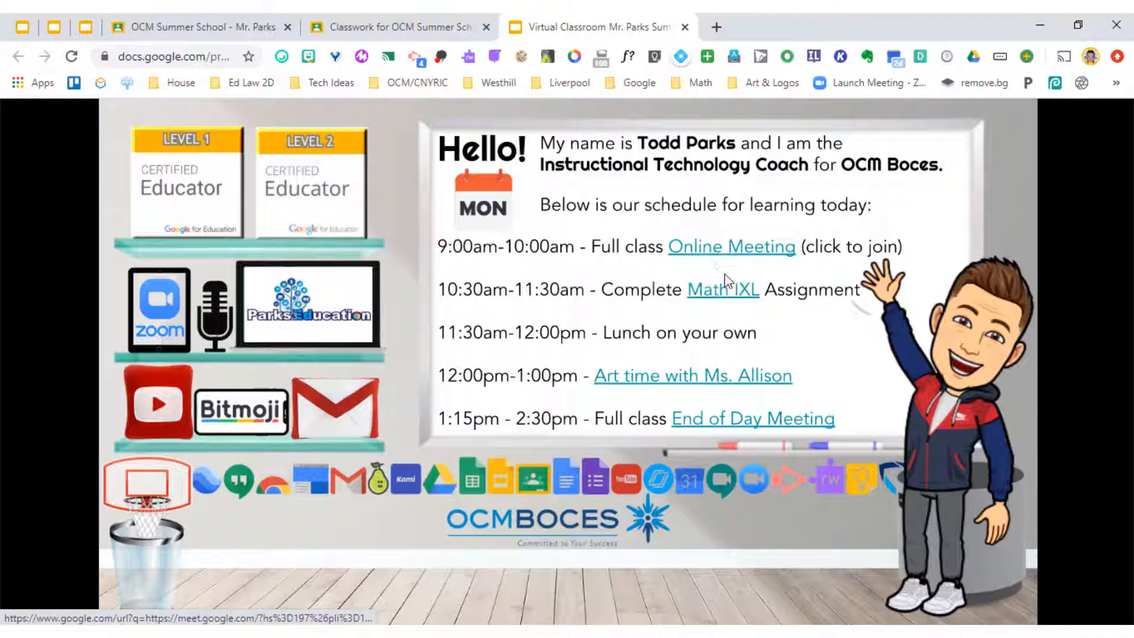
{"action": "mouse_move", "coordinate": [685, 391]}
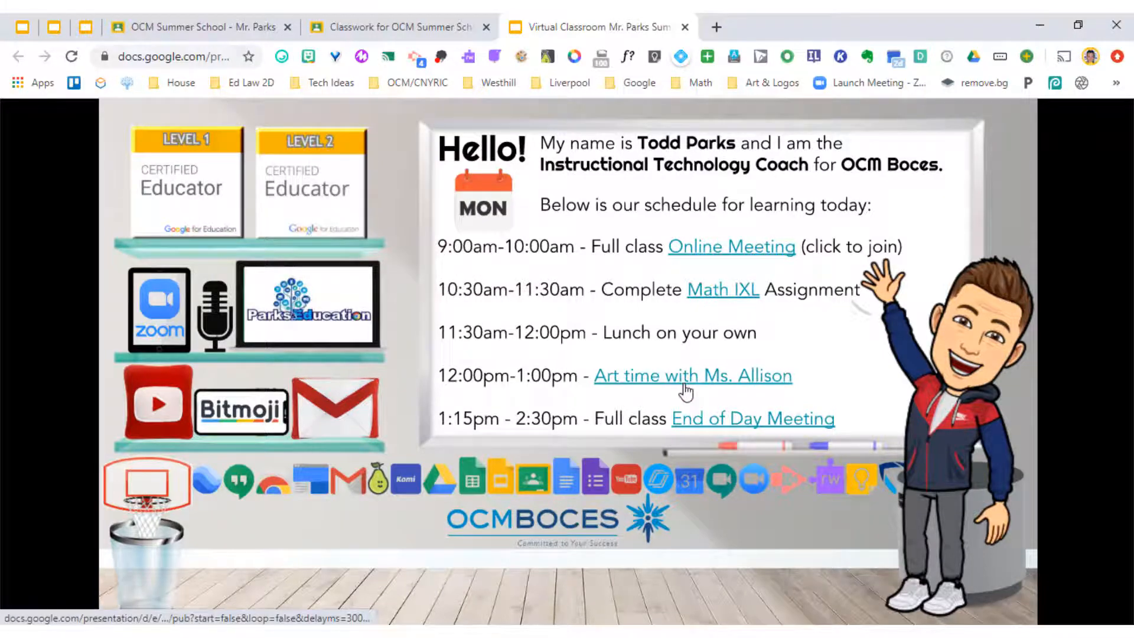
{"action": "mouse_move", "coordinate": [515, 294]}
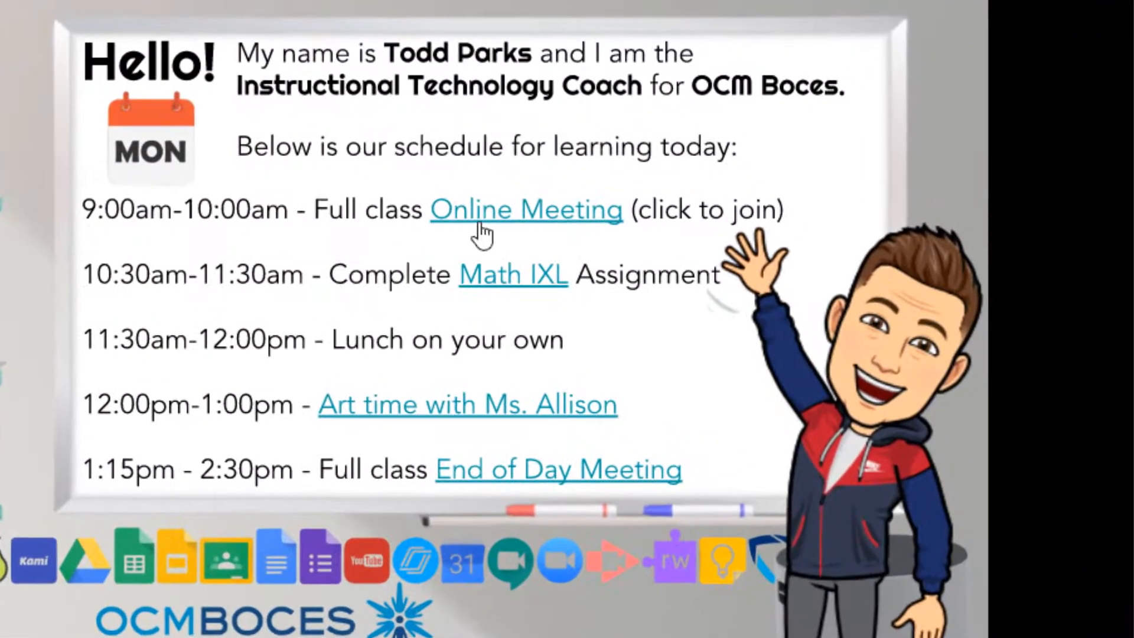
{"action": "mouse_move", "coordinate": [538, 235]}
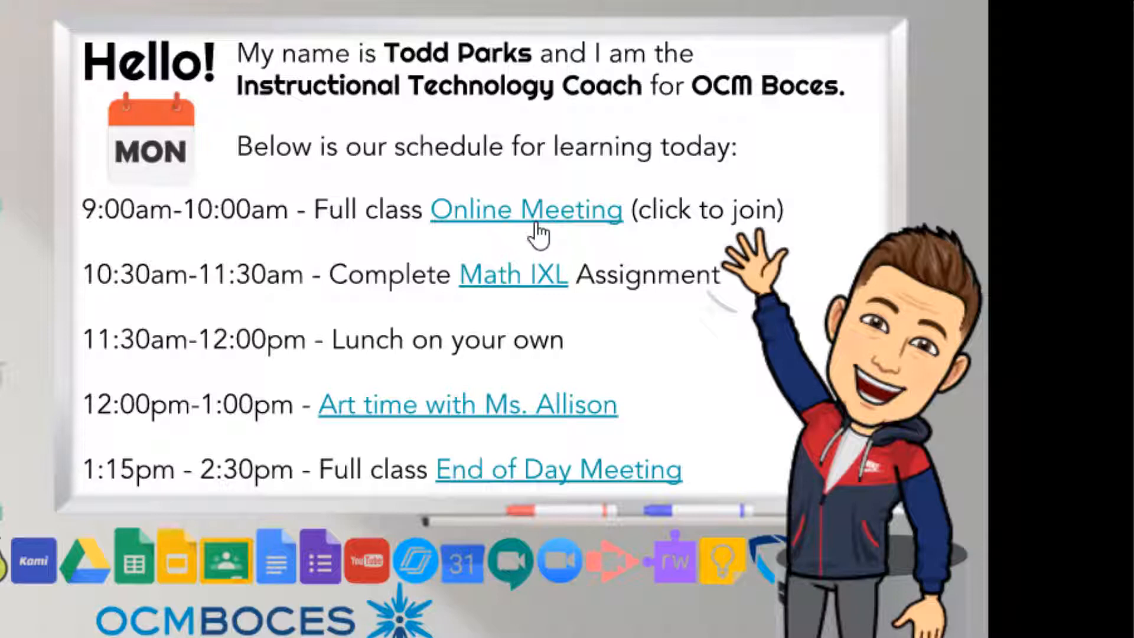
{"action": "mouse_move", "coordinate": [566, 475]}
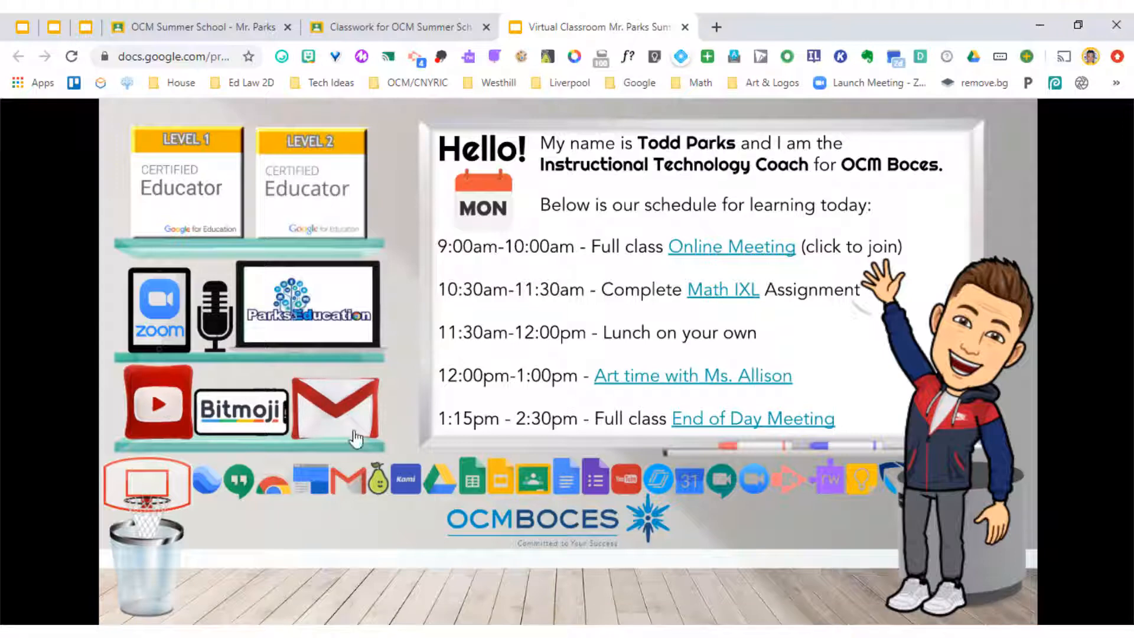
{"action": "mouse_move", "coordinate": [336, 420]}
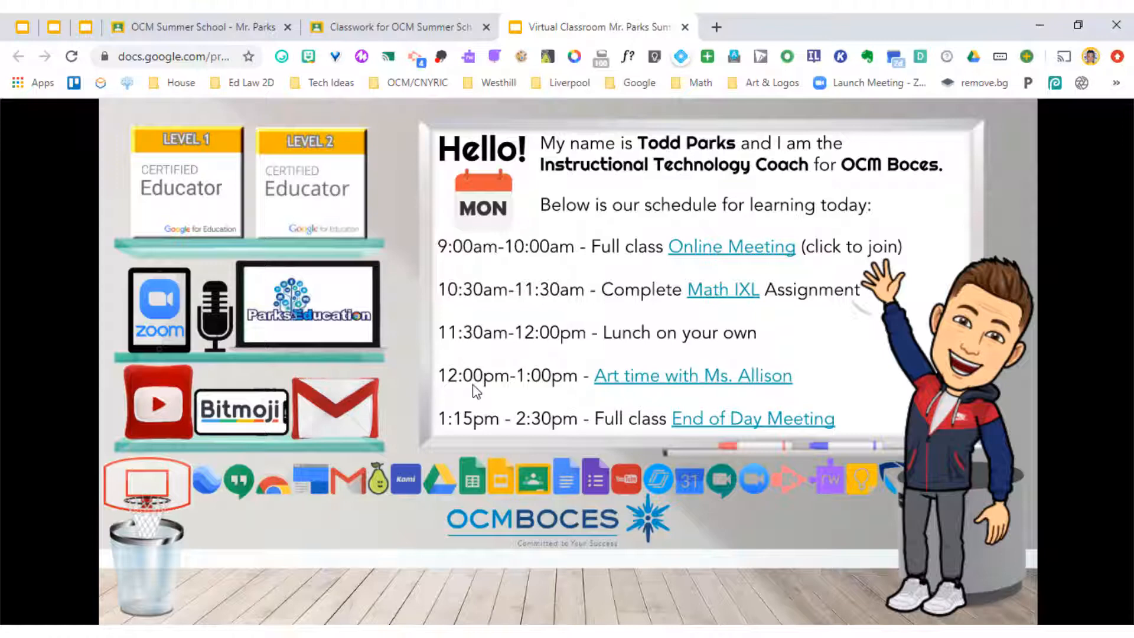
{"action": "mouse_move", "coordinate": [665, 385]}
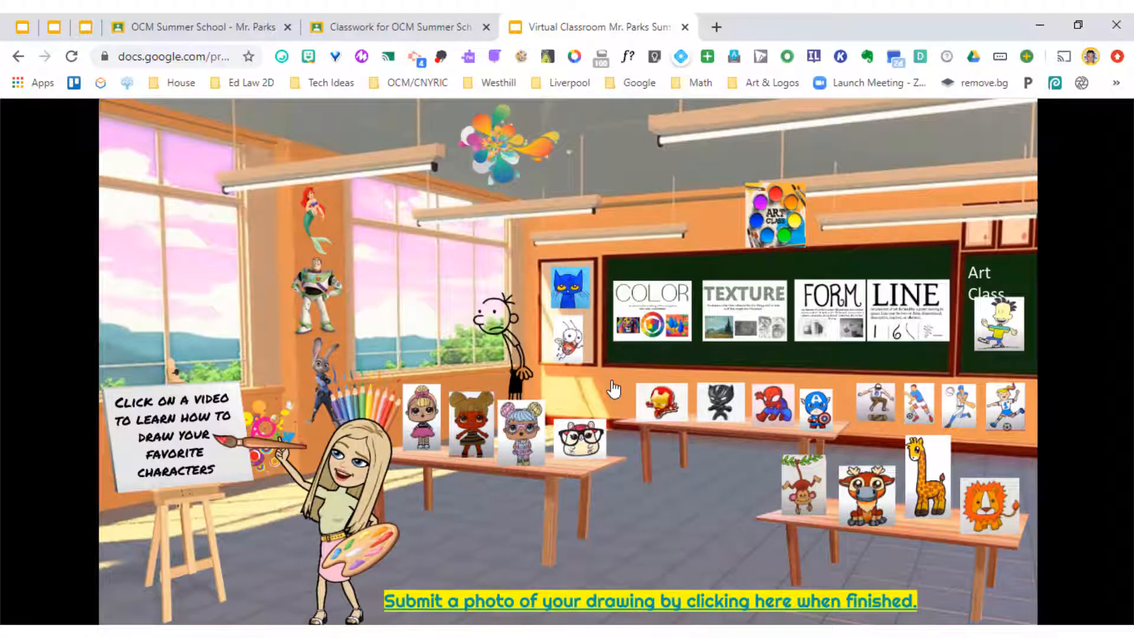
{"action": "mouse_move", "coordinate": [324, 268]}
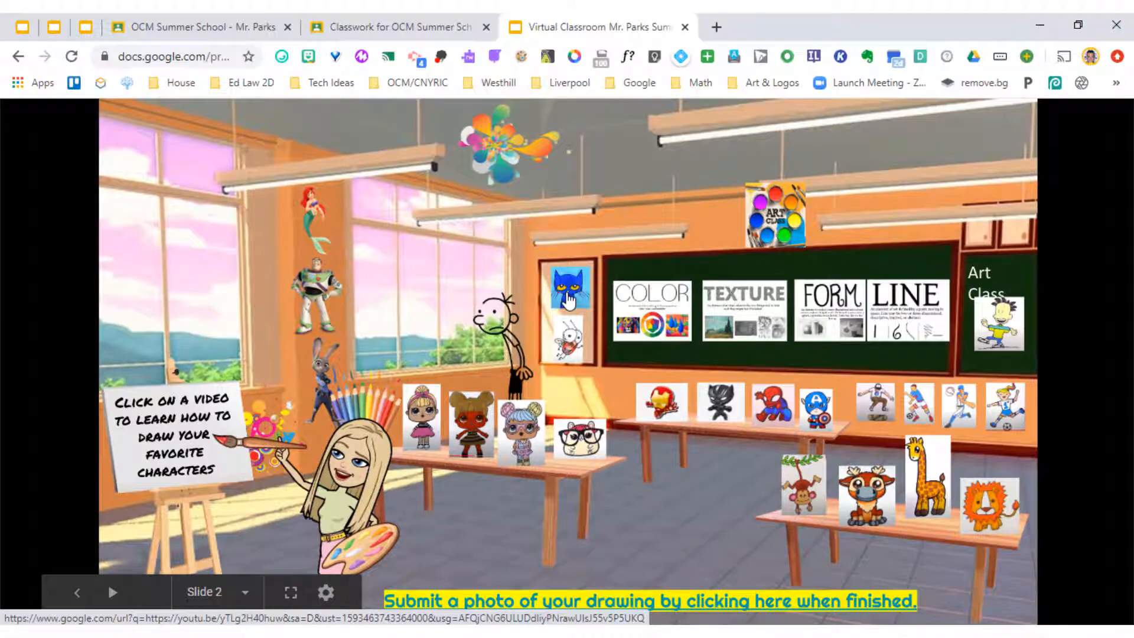
Open the Pete the Cat drawing video from the art room slide
{"action": "left_click", "coordinate": [569, 289]}
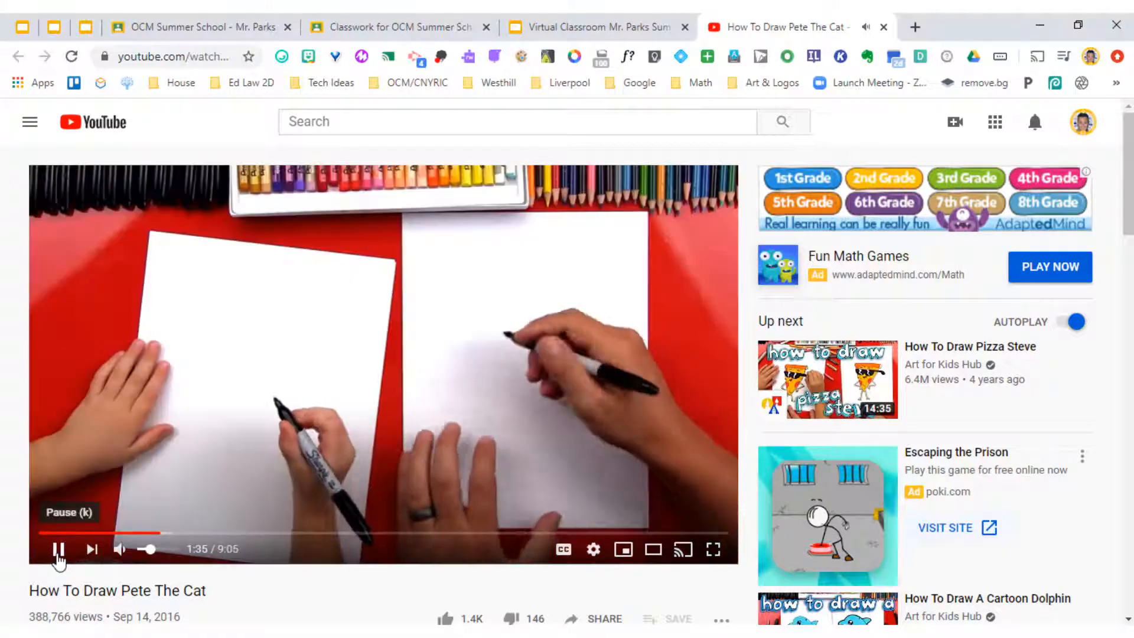
Pause the How To Draw Pete The Cat video partway through
{"action": "left_click", "coordinate": [56, 549]}
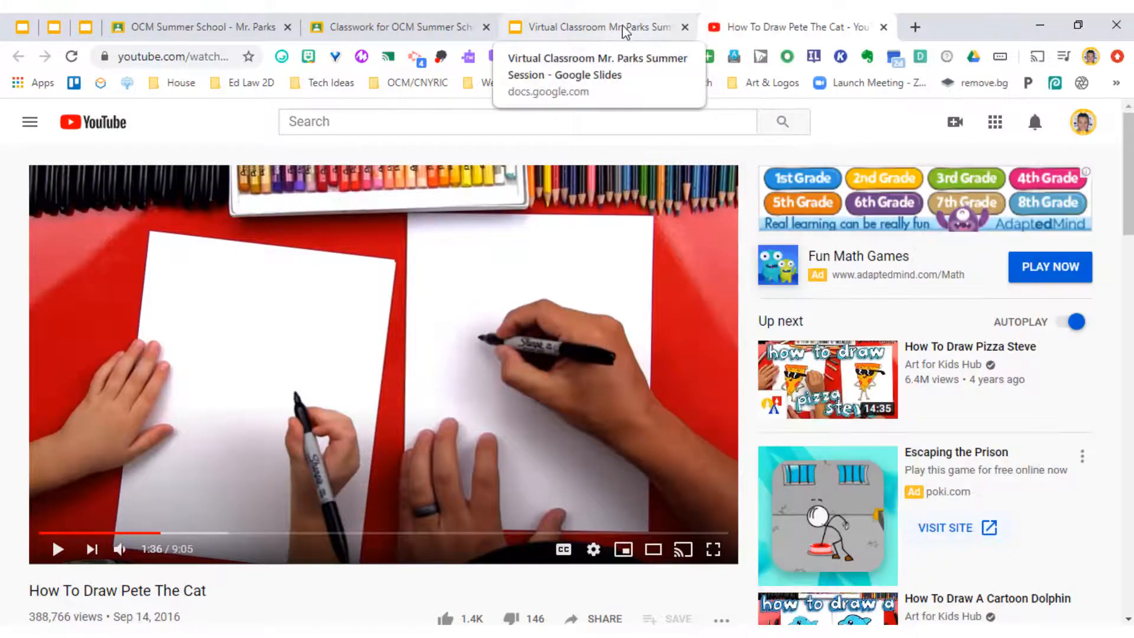
Return to the Virtual Classroom slides tab showing the art room slide
{"action": "left_click", "coordinate": [593, 27]}
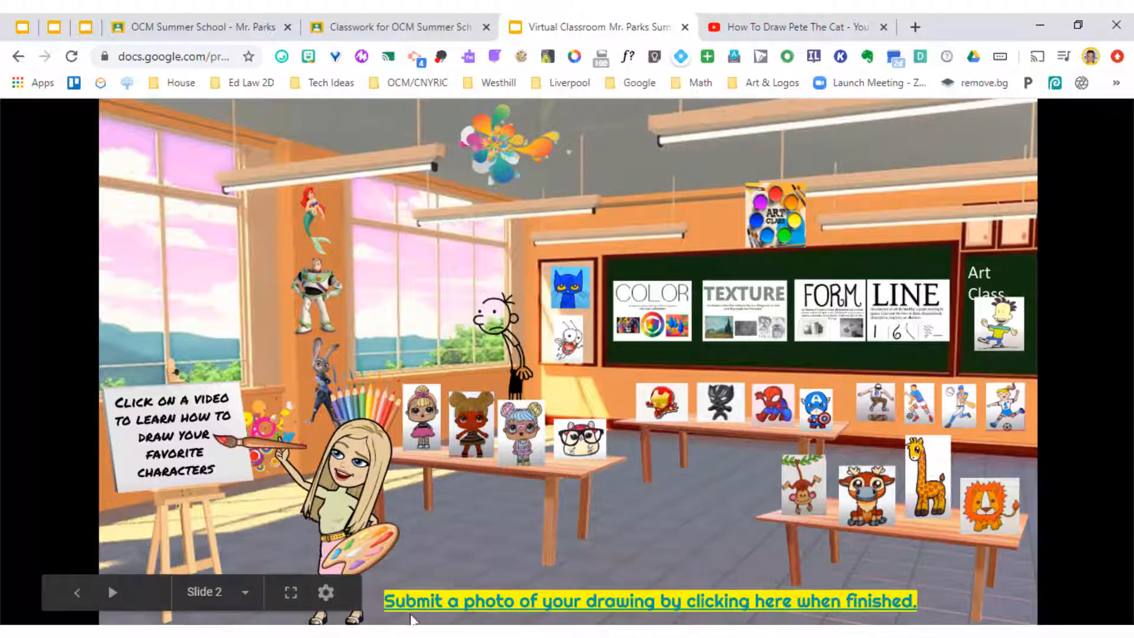
{"action": "mouse_move", "coordinate": [702, 608]}
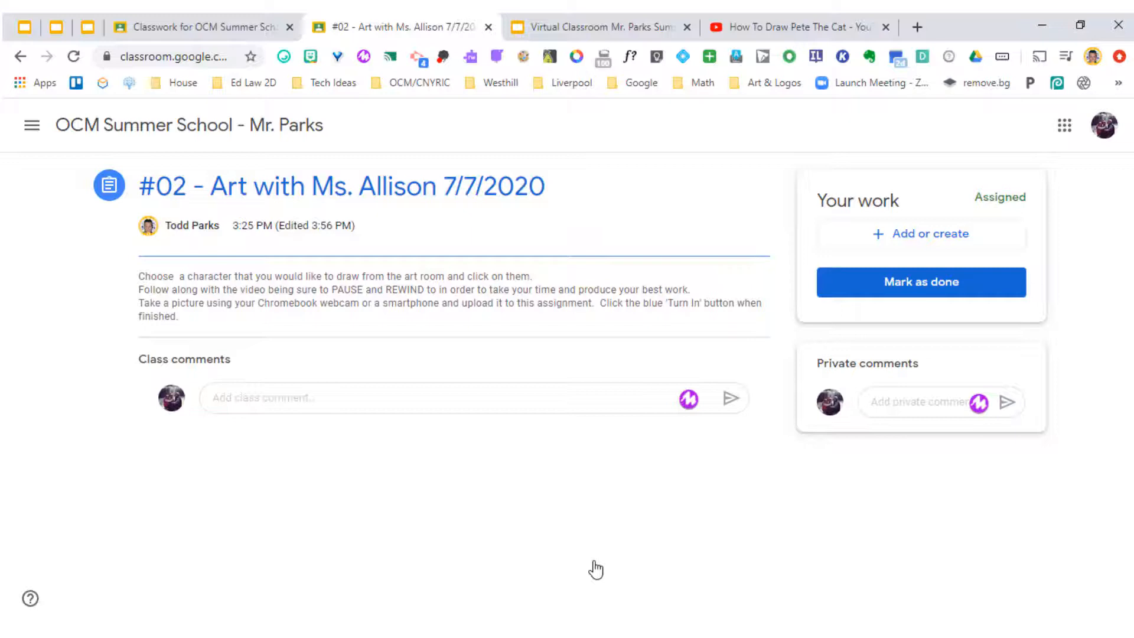
{"action": "mouse_move", "coordinate": [410, 454]}
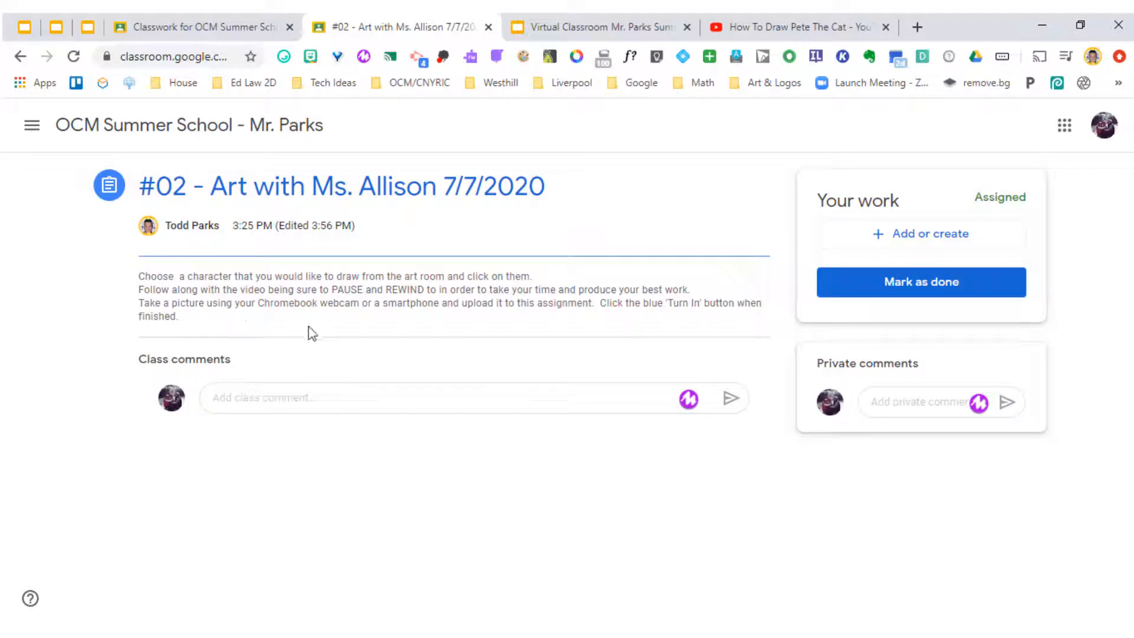
{"action": "mouse_move", "coordinate": [523, 436]}
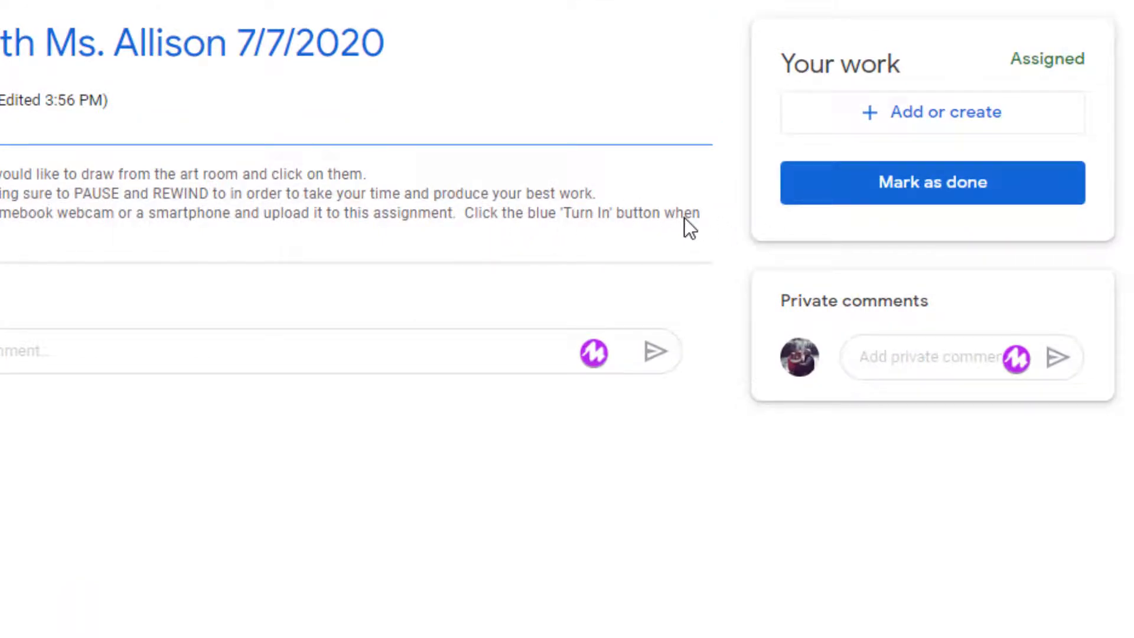
{"action": "mouse_move", "coordinate": [582, 239]}
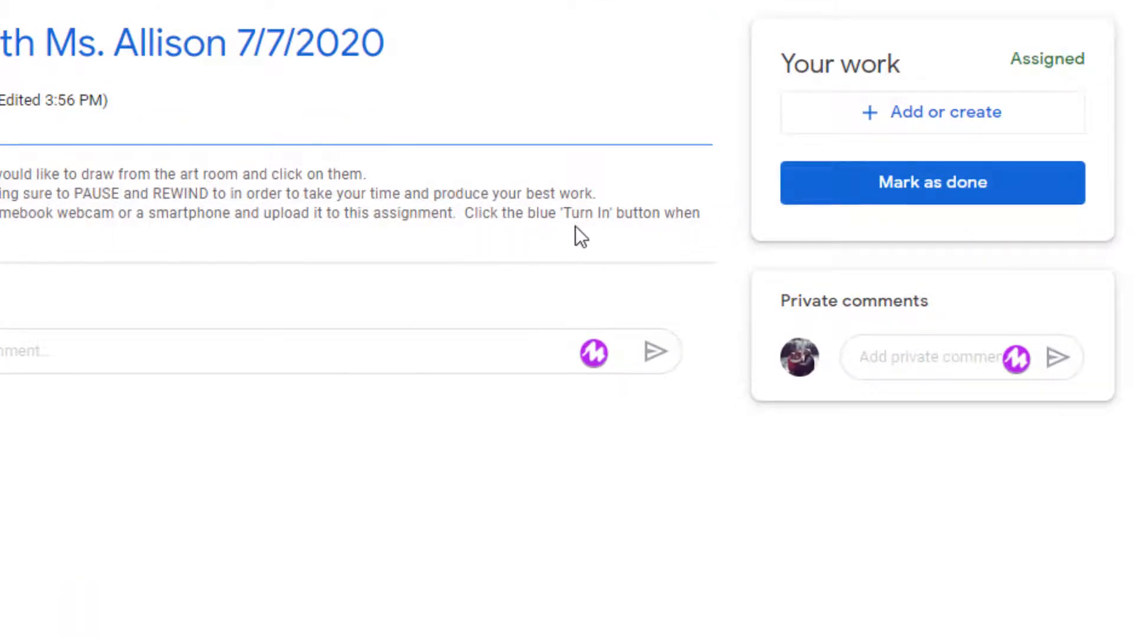
{"action": "mouse_move", "coordinate": [599, 238]}
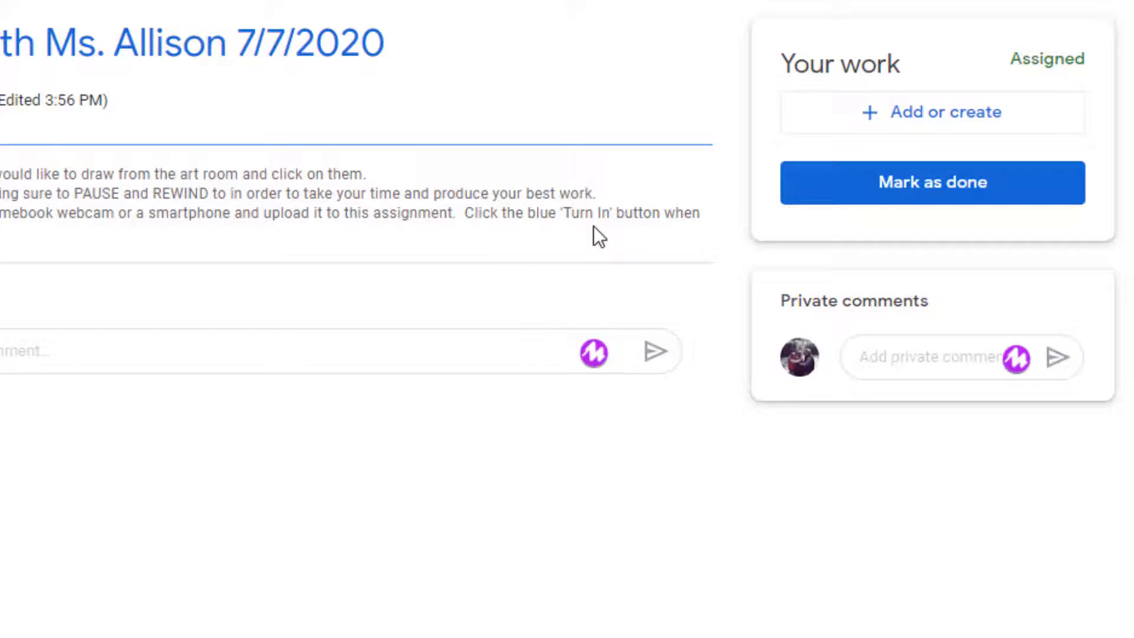
{"action": "mouse_move", "coordinate": [920, 189]}
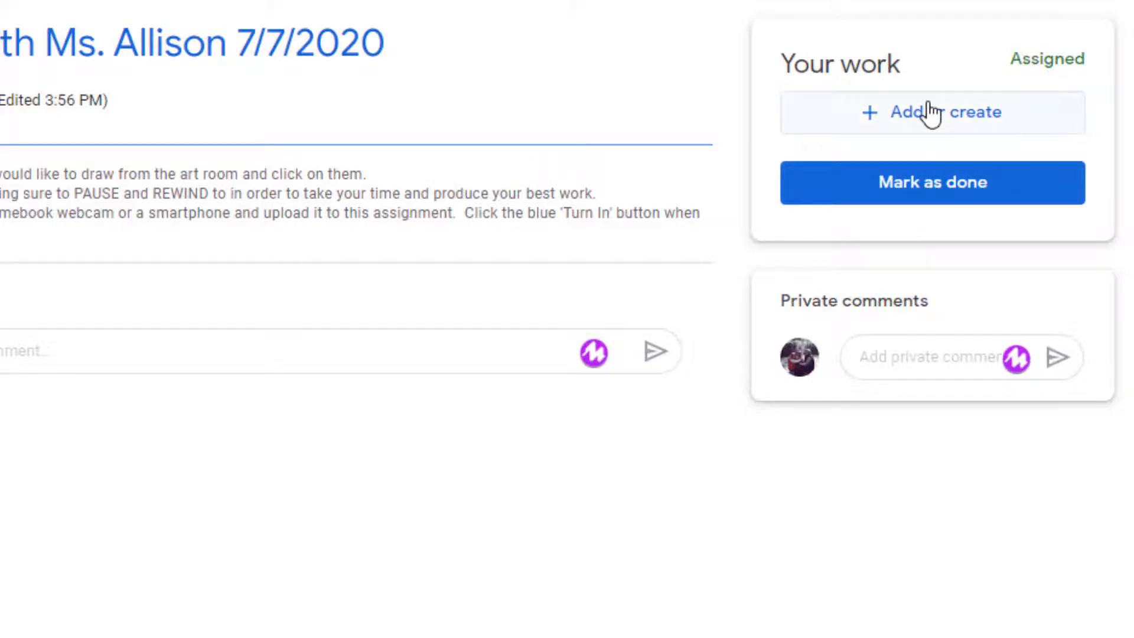
Upload PetetheCat.JPG from Downloads as the assignment's attached work
{"action": "left_click", "coordinate": [932, 113]}
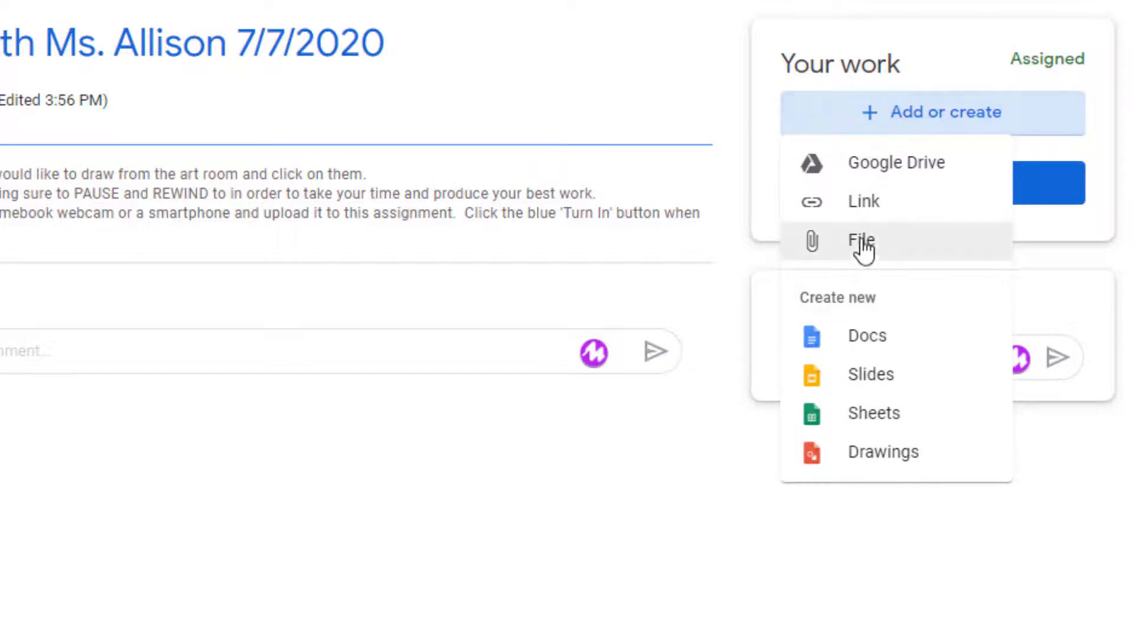
{"action": "left_click", "coordinate": [862, 241]}
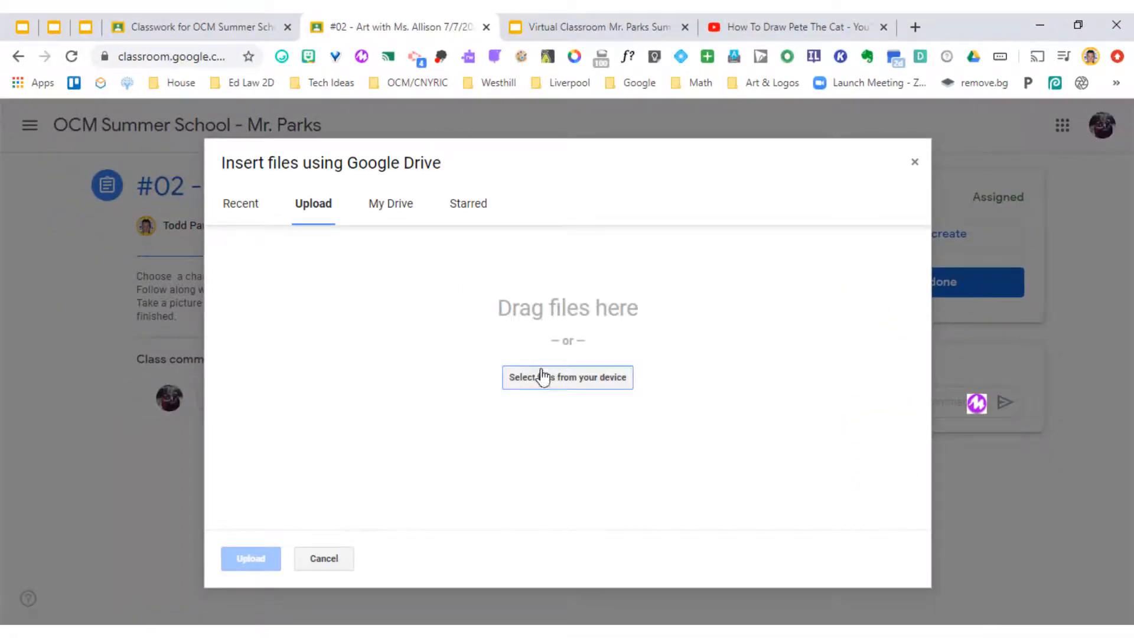
{"action": "left_click", "coordinate": [567, 377]}
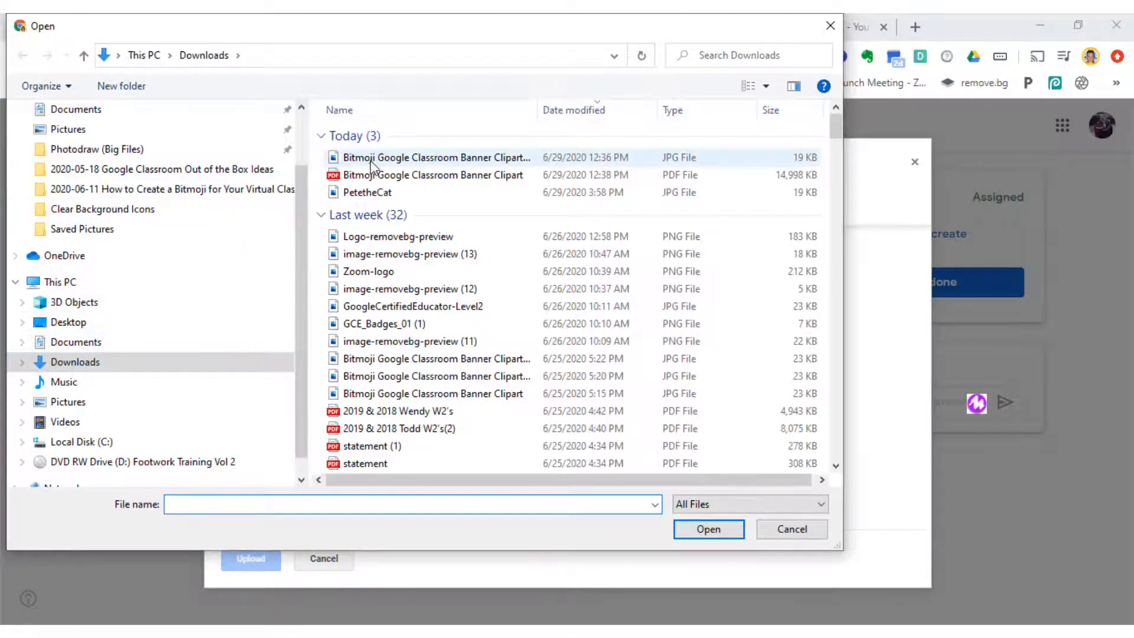
{"action": "left_click", "coordinate": [367, 191]}
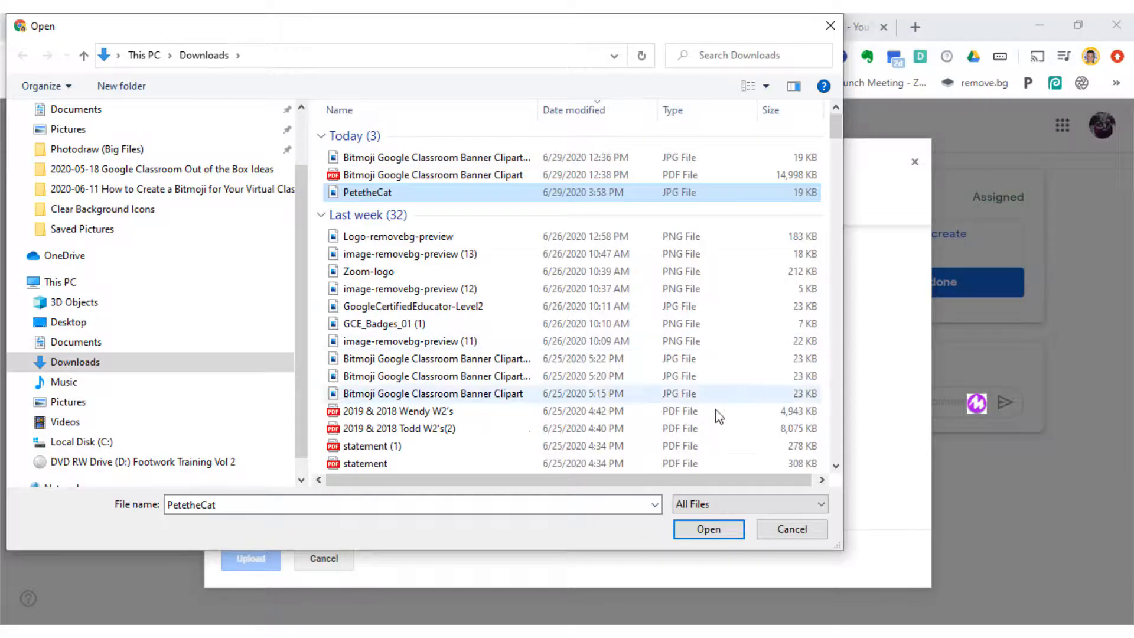
{"action": "left_click", "coordinate": [708, 530]}
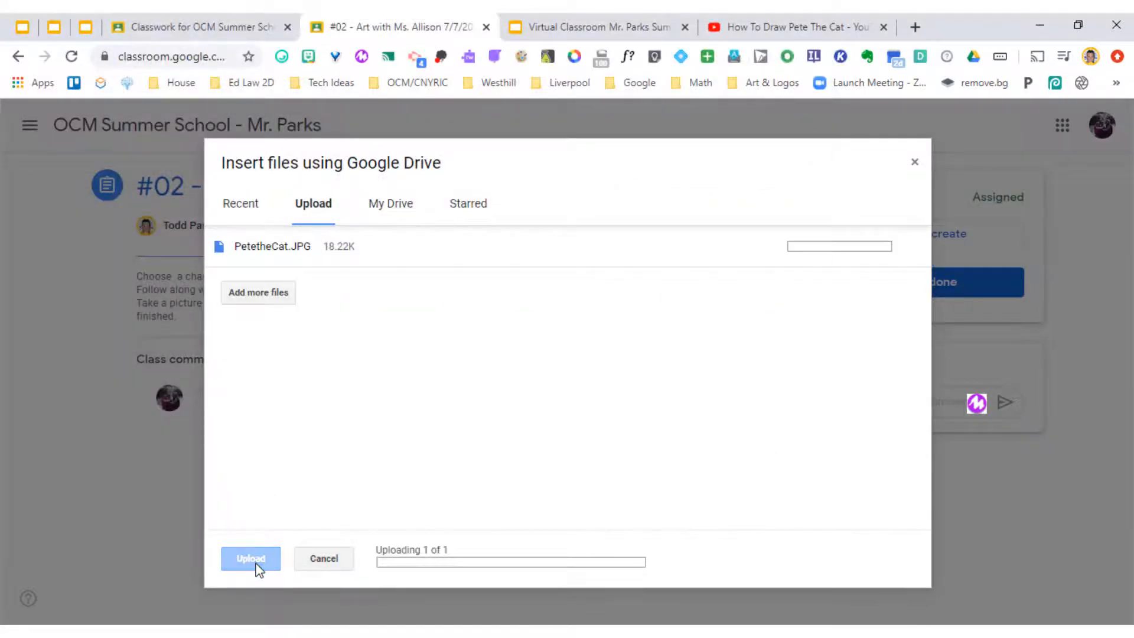
{"action": "left_click", "coordinate": [250, 559]}
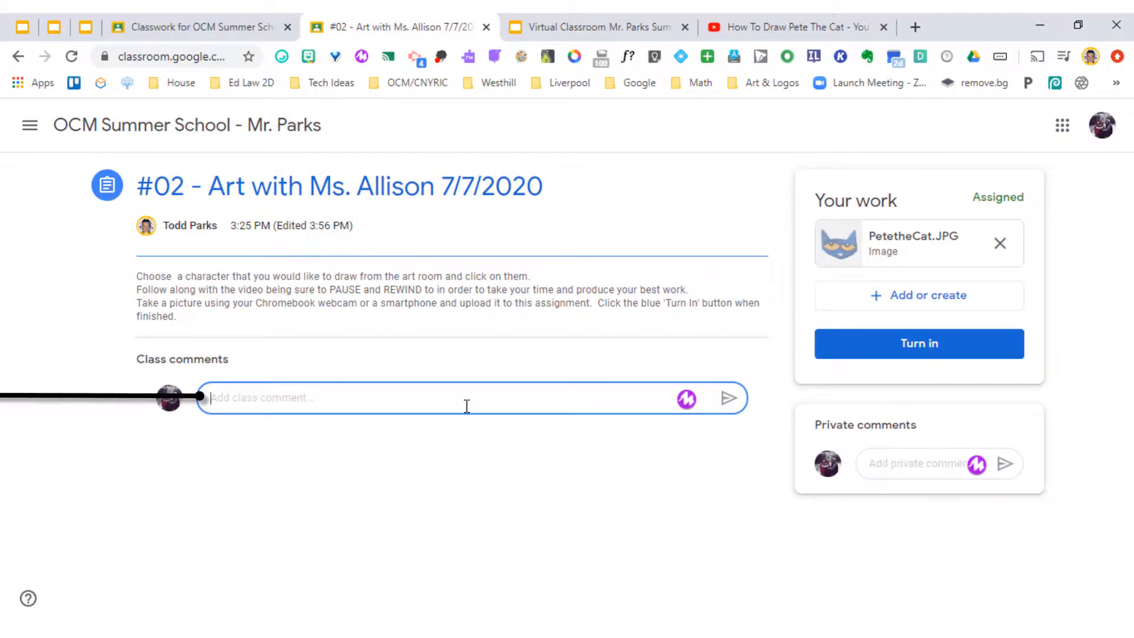
Post the class comment 'Here is my finished drawing!'
{"action": "type", "text": "H"}
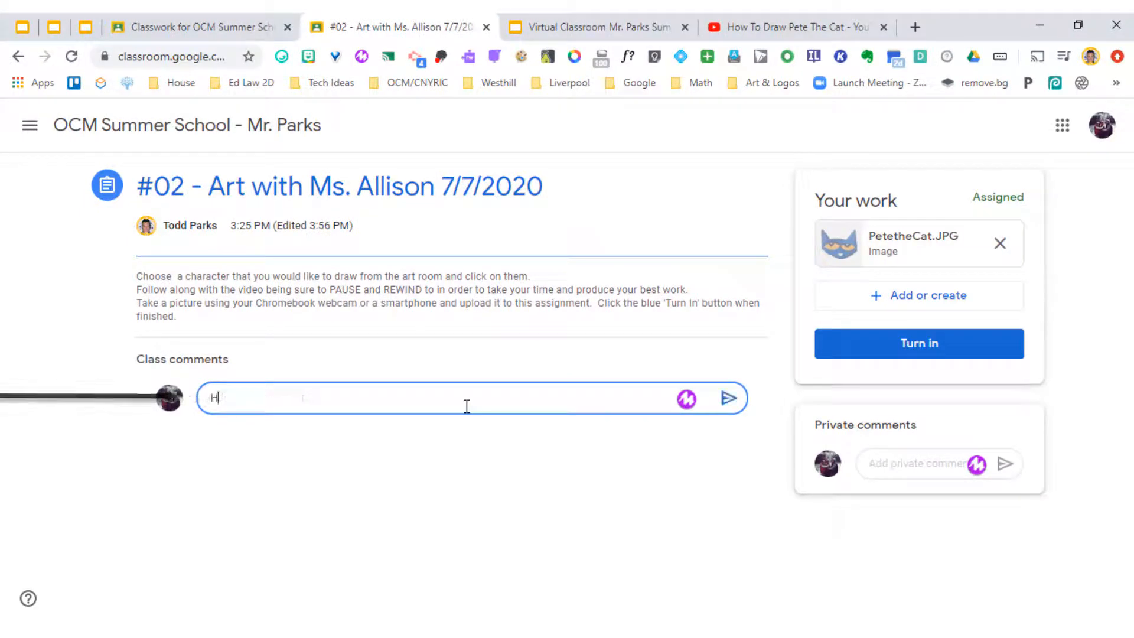
{"action": "type", "text": "Here is my finished drawing!"}
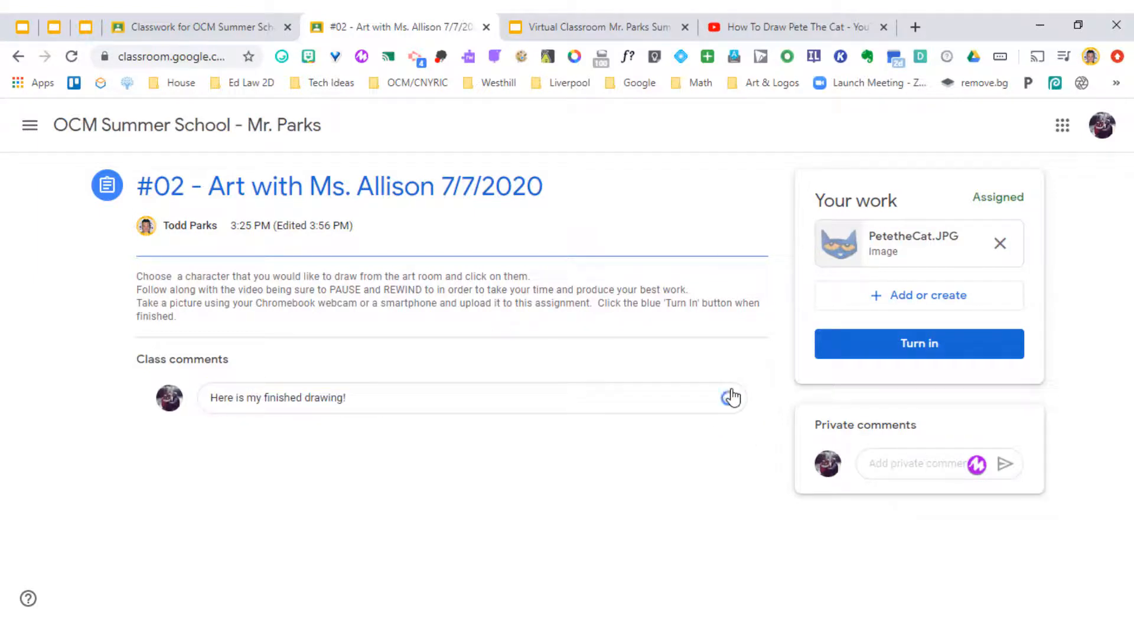
{"action": "left_click", "coordinate": [730, 397]}
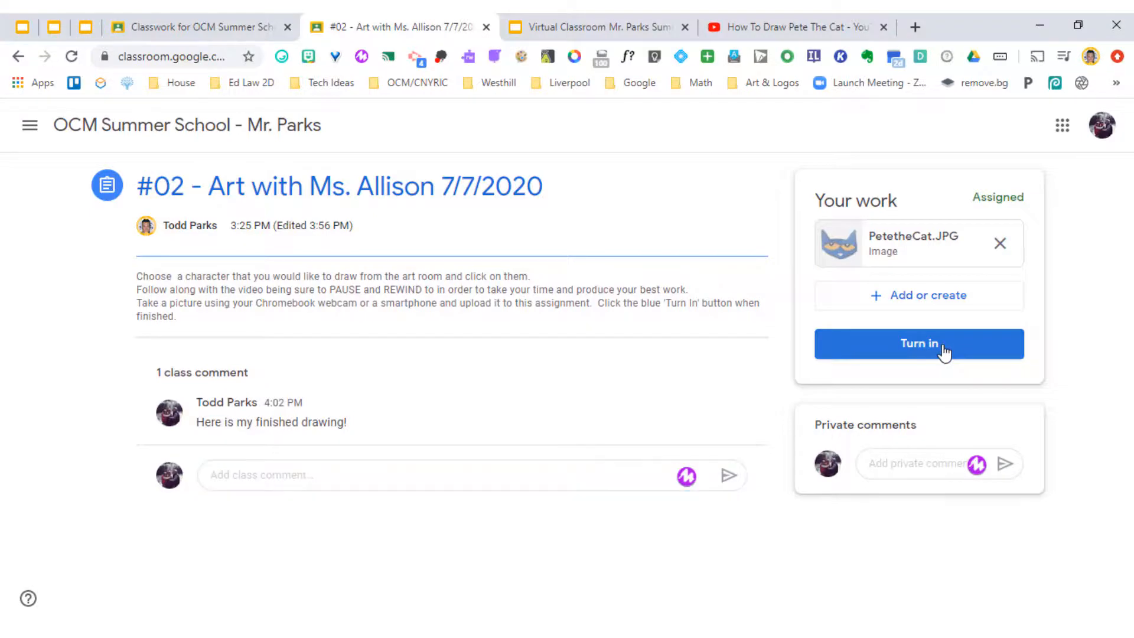
Turn in the assignment with the attached picture and return to the class stream
{"action": "left_click", "coordinate": [919, 344]}
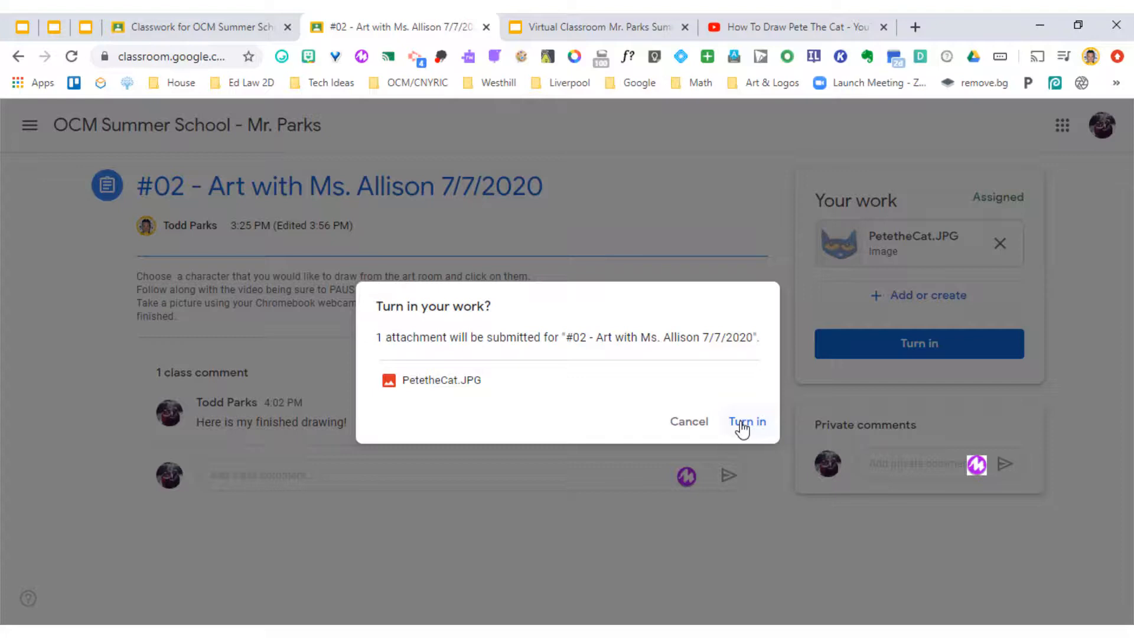
{"action": "left_click", "coordinate": [746, 422]}
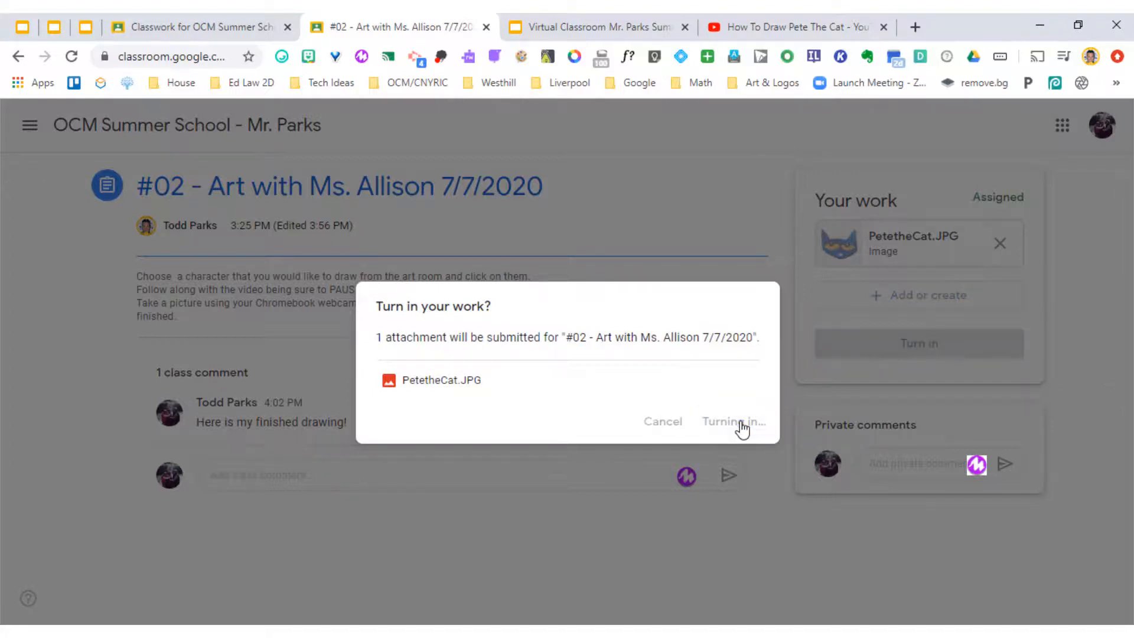
{"action": "left_click", "coordinate": [733, 420]}
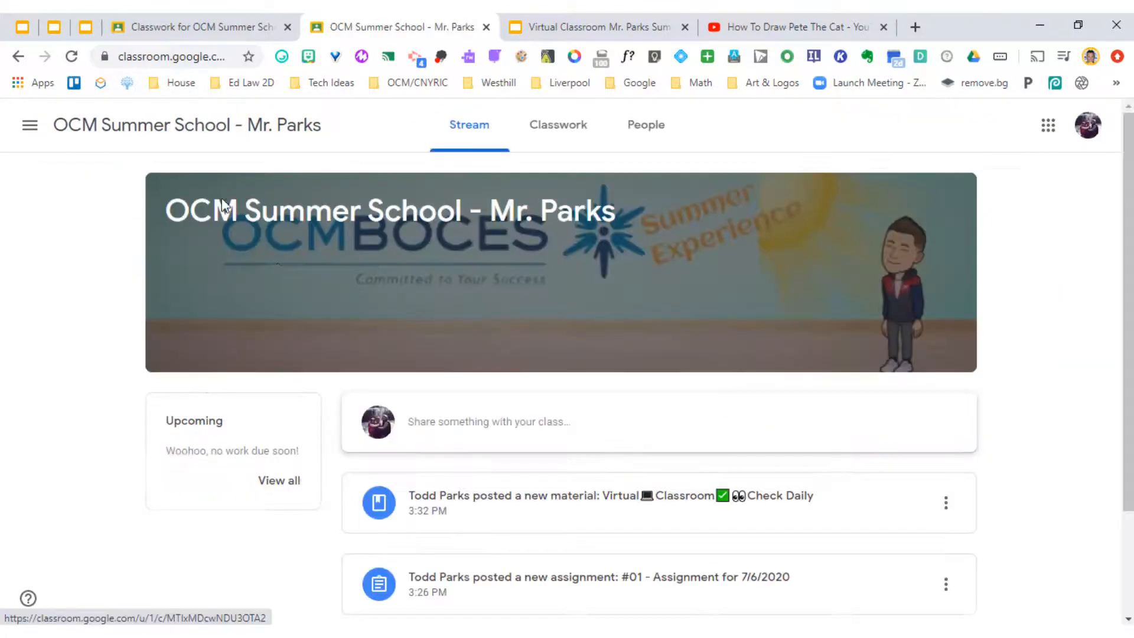
{"action": "mouse_move", "coordinate": [288, 289]}
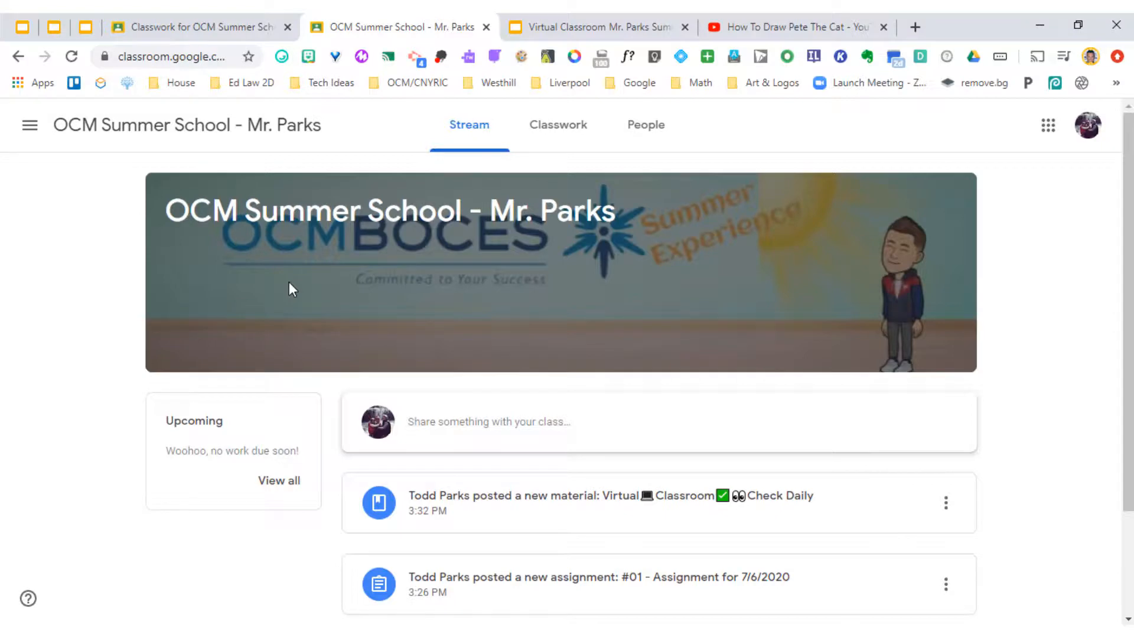
Switch to the class's Classwork list showing the Week 1 assignments
{"action": "left_click", "coordinate": [565, 124]}
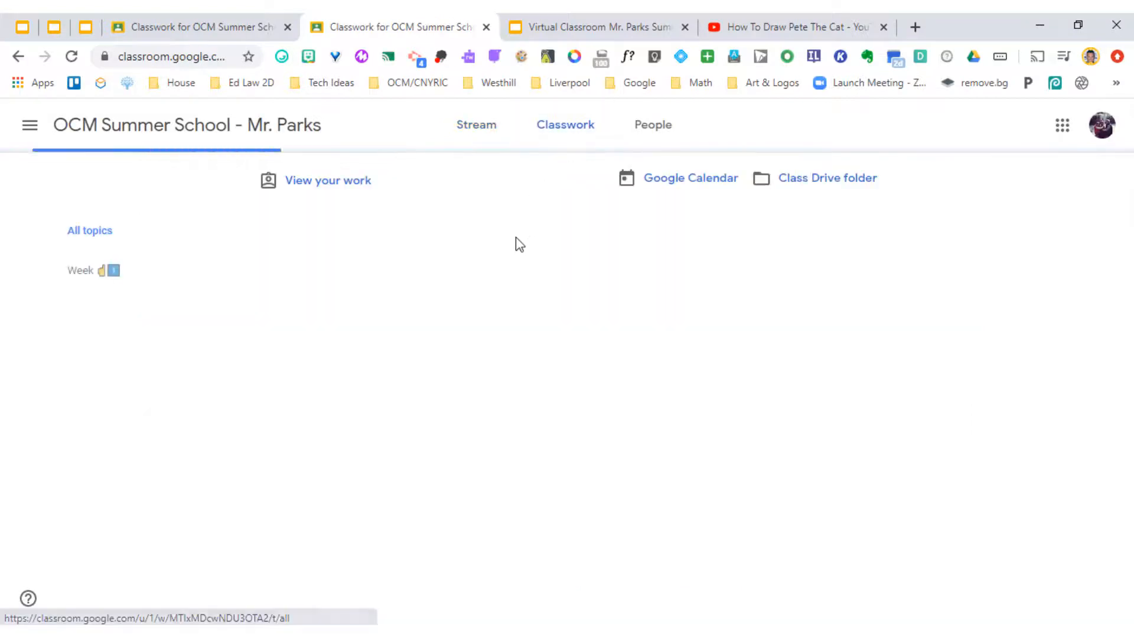
{"action": "left_click", "coordinate": [565, 124]}
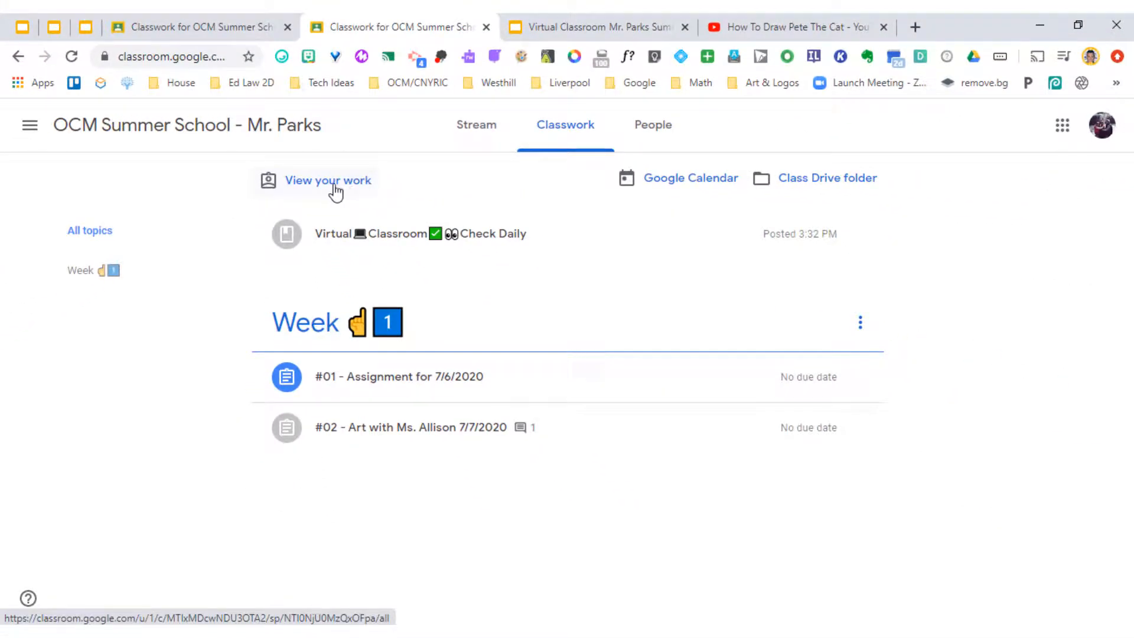
{"action": "left_click", "coordinate": [327, 180]}
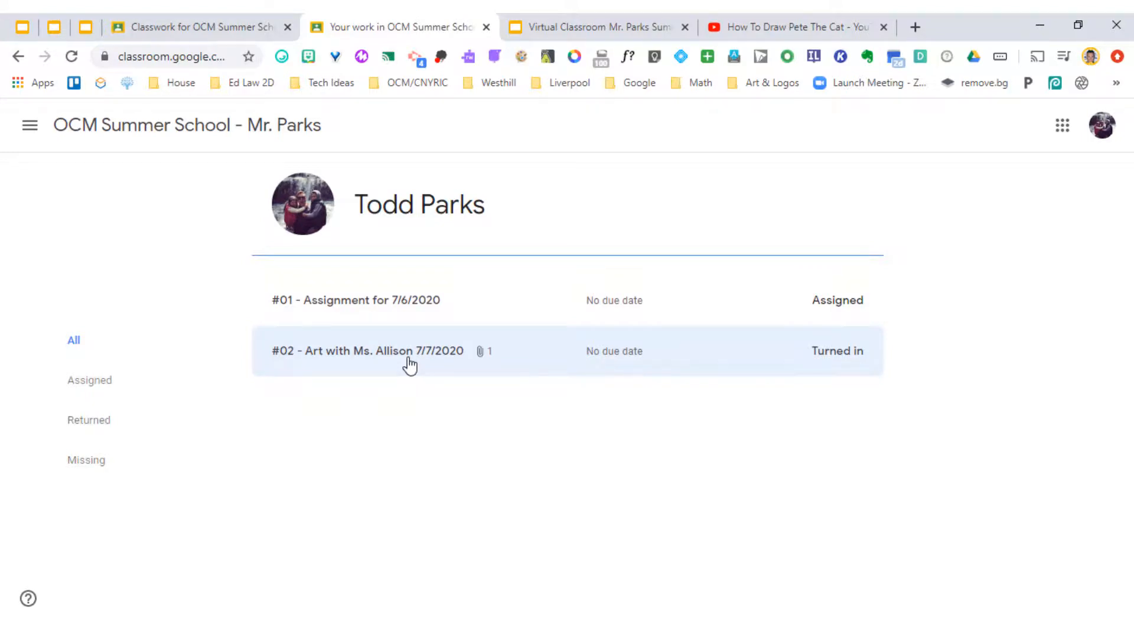
{"action": "mouse_move", "coordinate": [837, 368]}
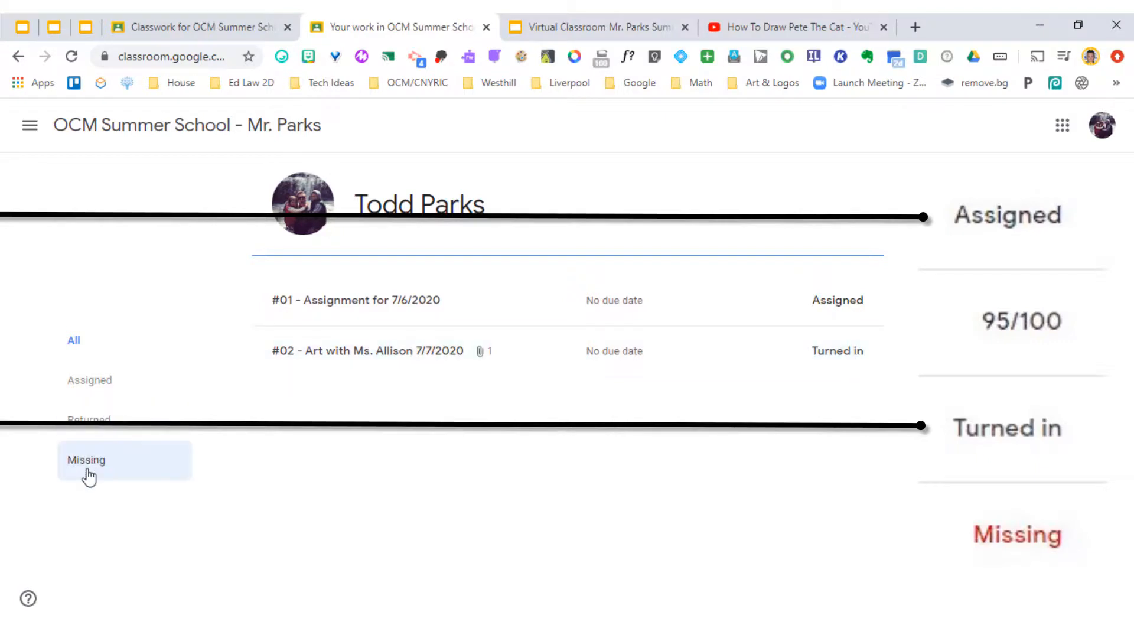
{"action": "mouse_move", "coordinate": [86, 460]}
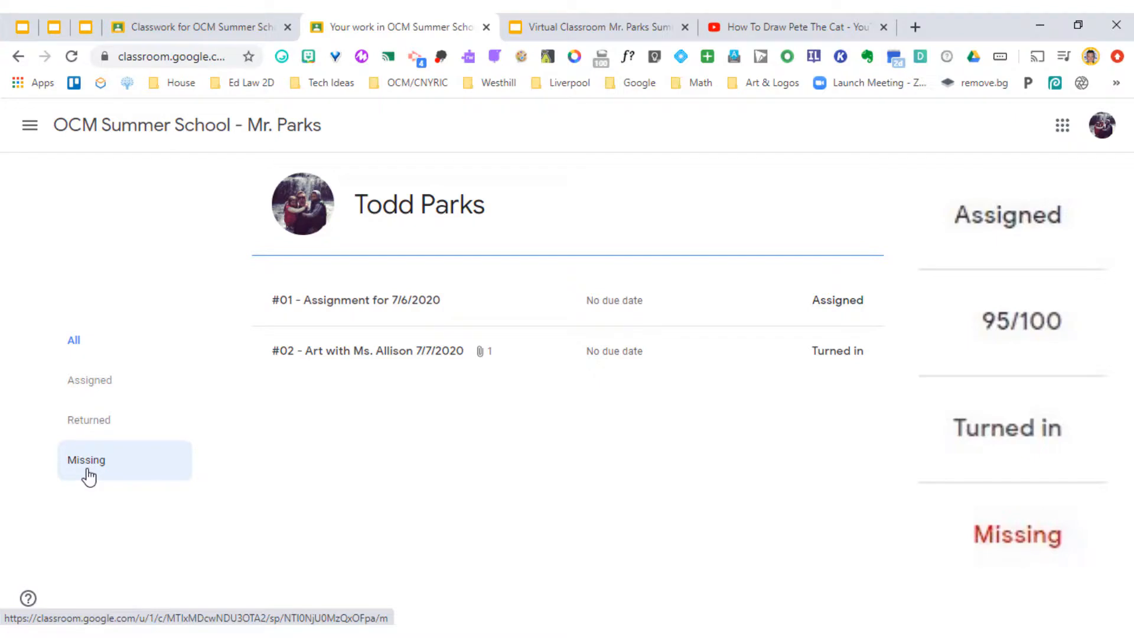
{"action": "mouse_move", "coordinate": [289, 475]}
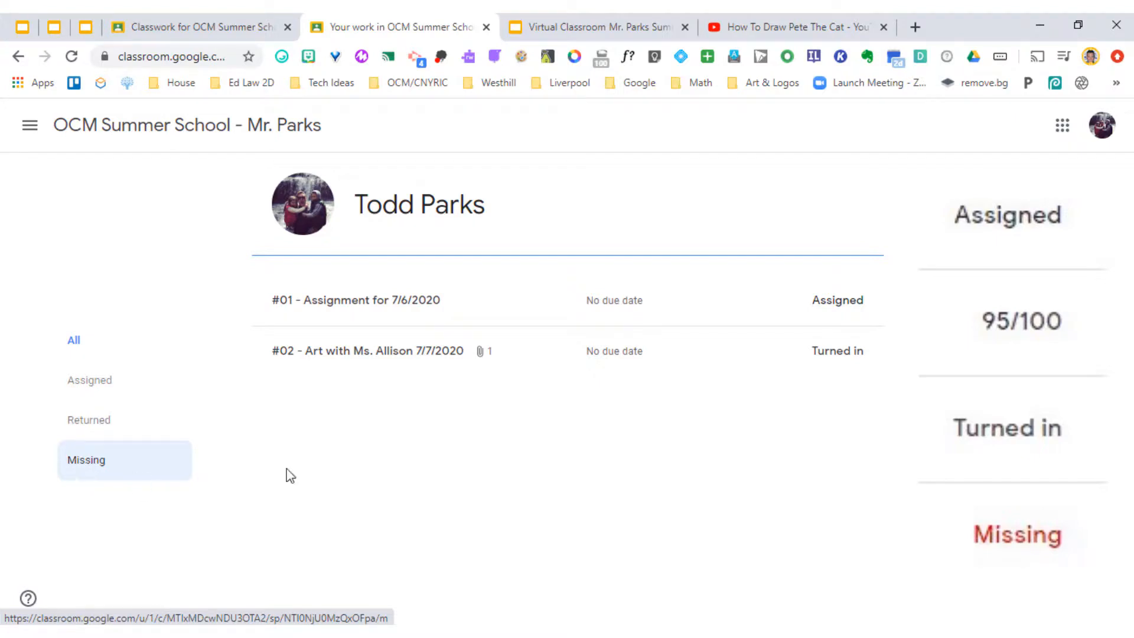
{"action": "left_click", "coordinate": [73, 341]}
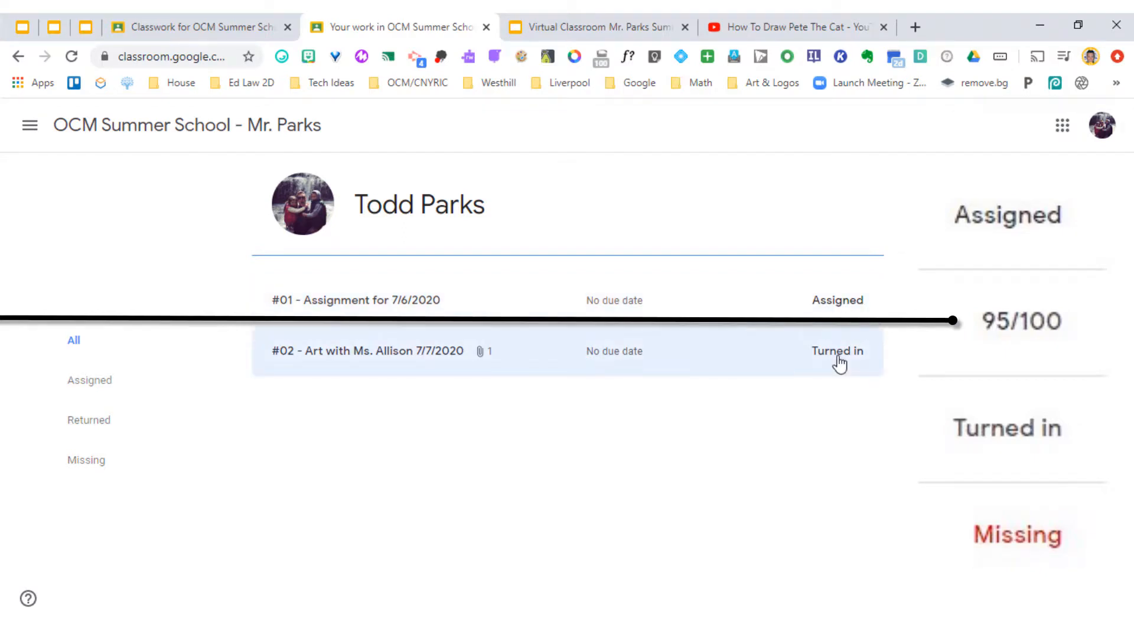
{"action": "left_click", "coordinate": [566, 124]}
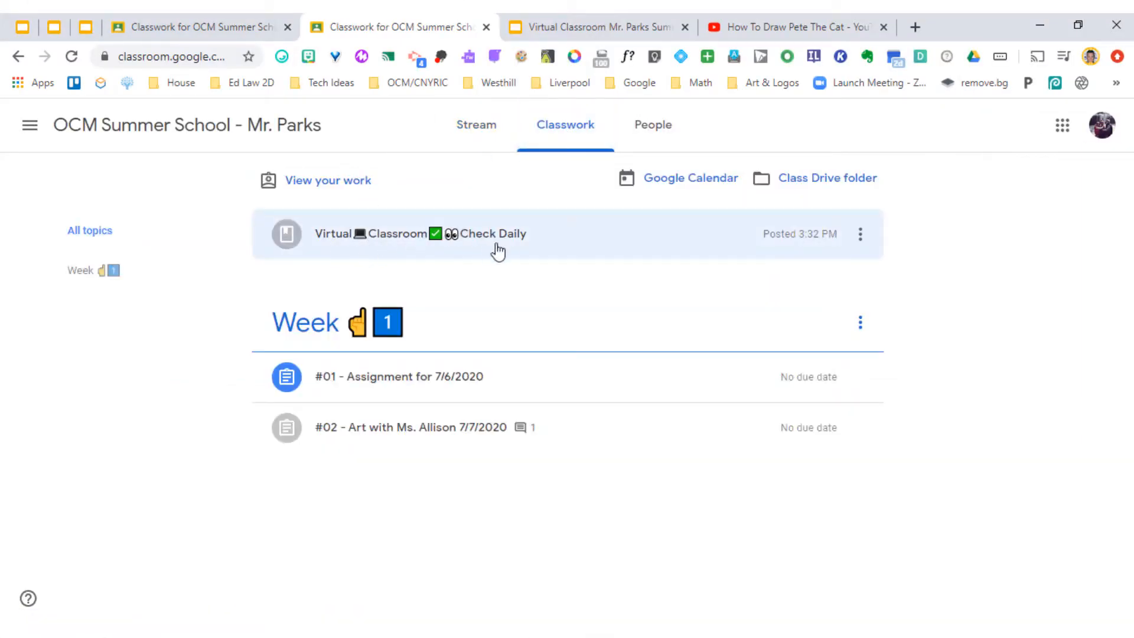
{"action": "mouse_move", "coordinate": [327, 194]}
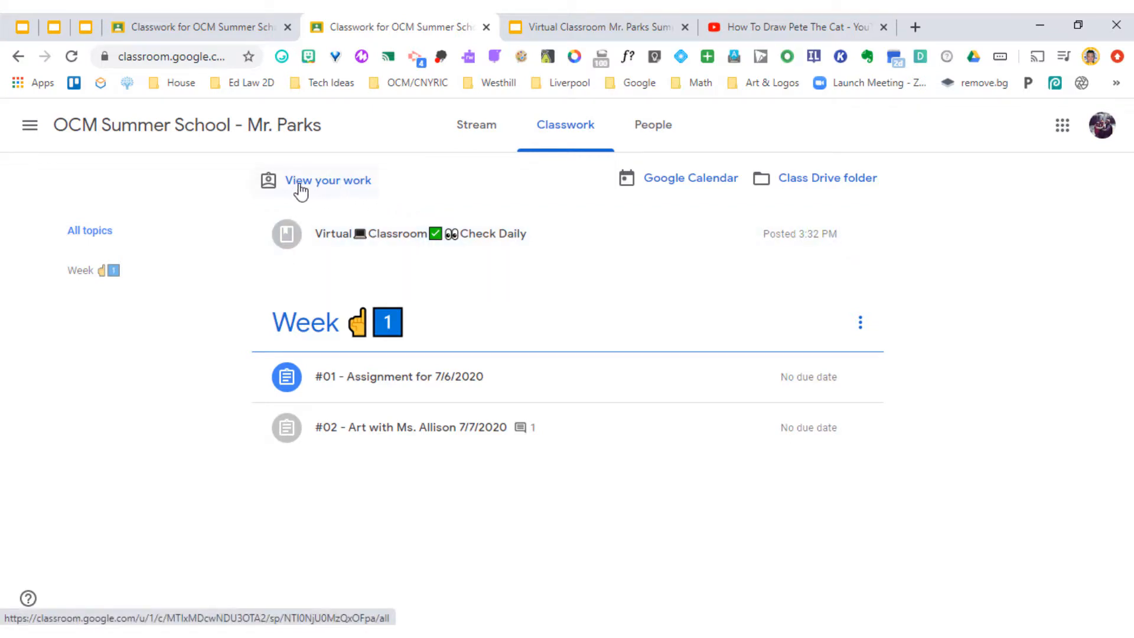
Show your work overview, with #01 Assigned and #02 the art assignment Turned in
{"action": "left_click", "coordinate": [327, 180]}
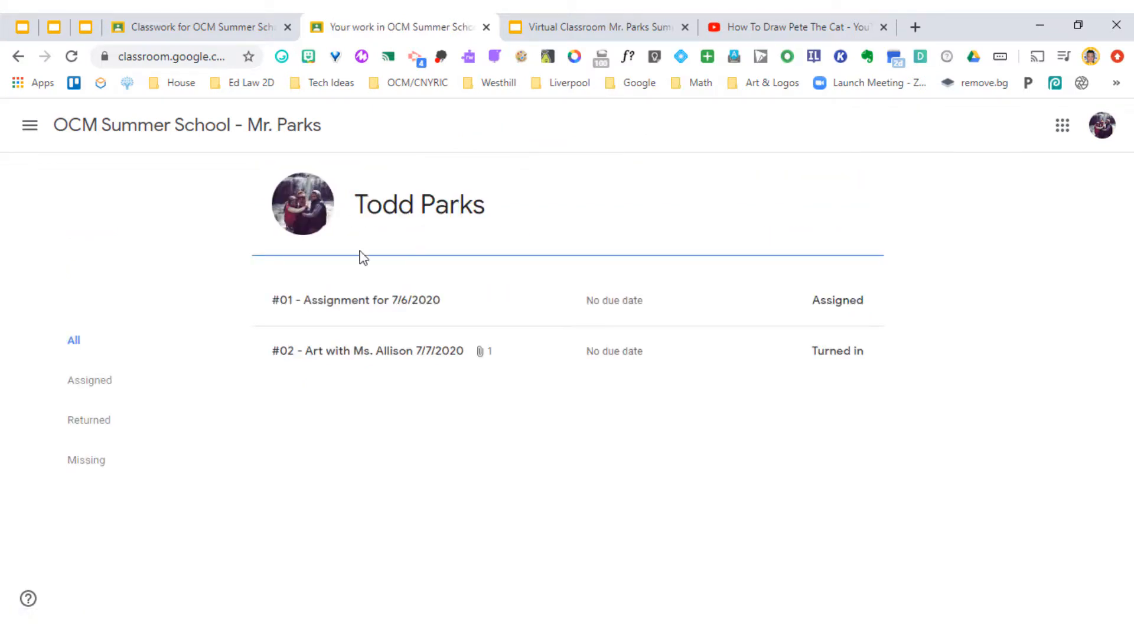